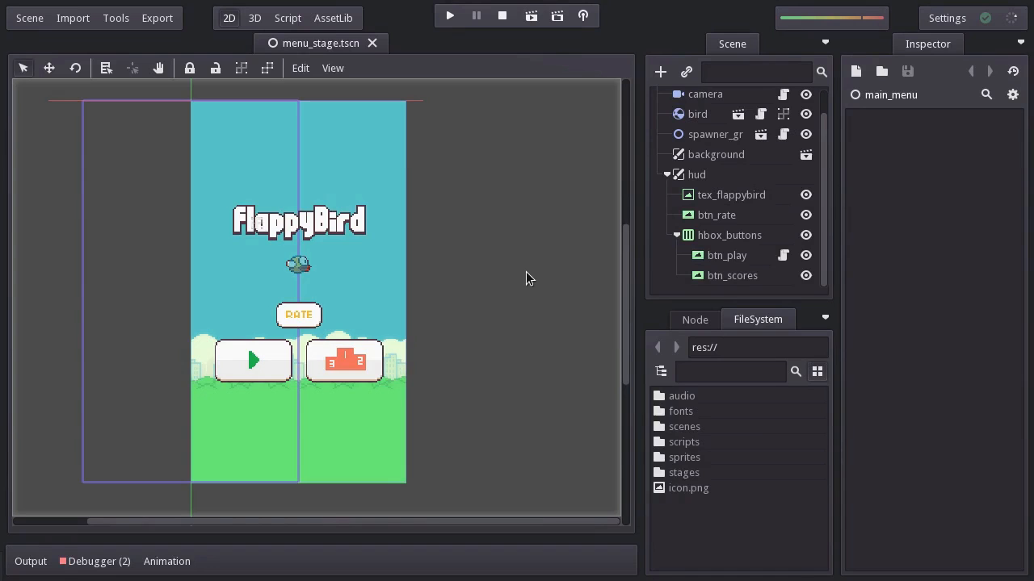
Run the Flappy Bird project from the Godot toolbar to open its game window
click(449, 16)
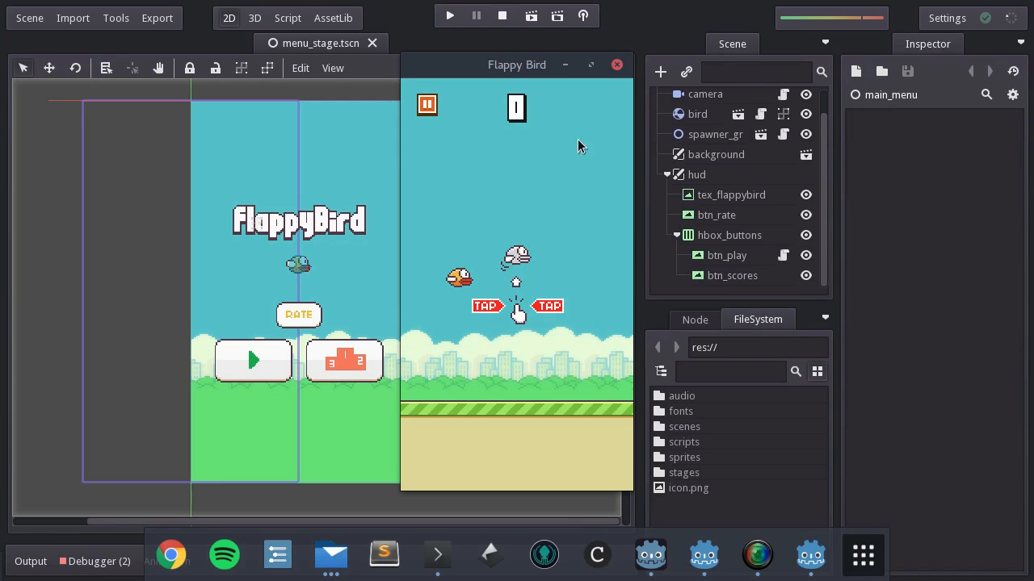
Replace the empty audio folder with the sounds folder of five WAV effects and open it
click(616, 64)
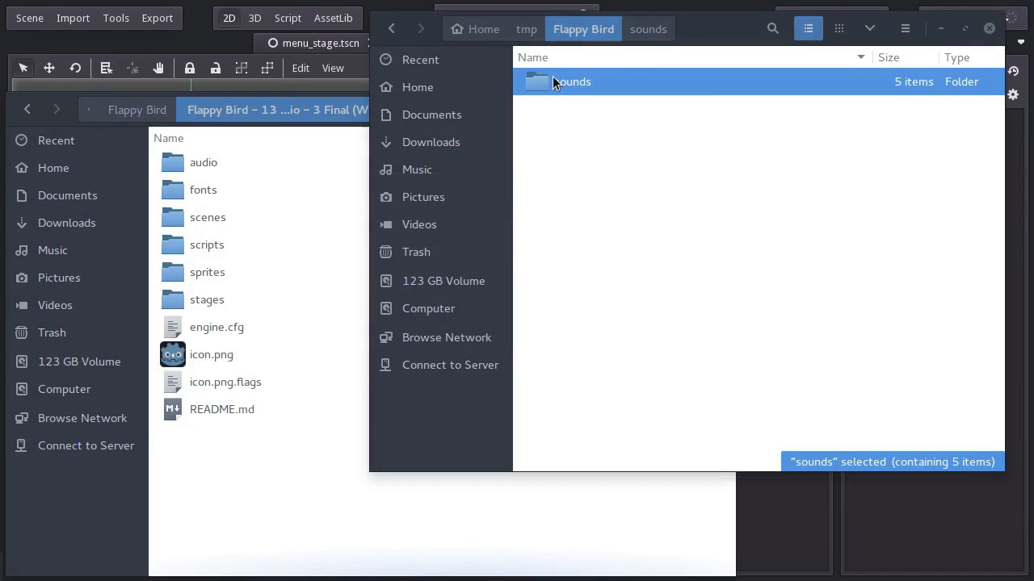
mouse_move(500, 227)
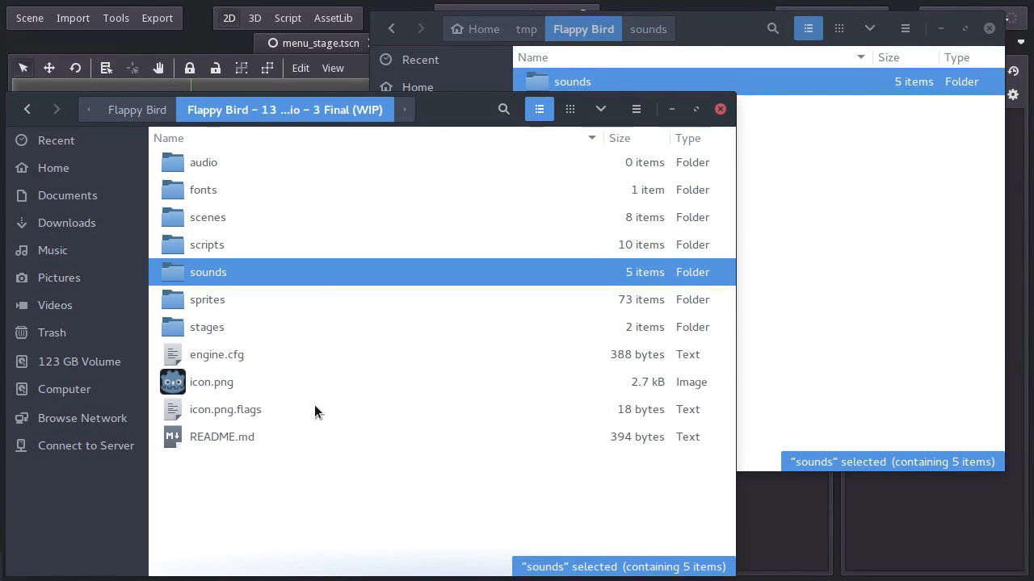
mouse_move(178, 173)
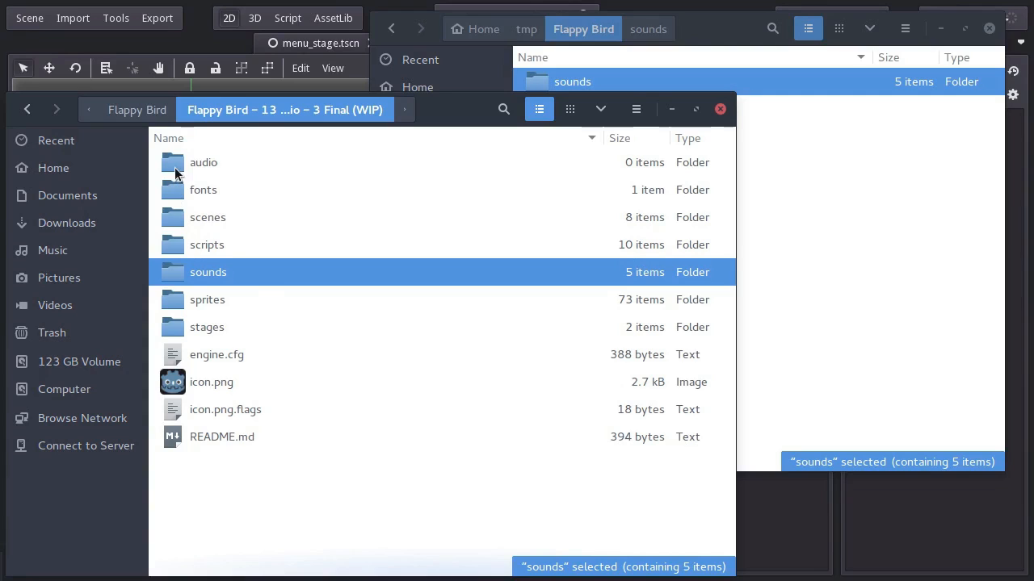
mouse_move(233, 175)
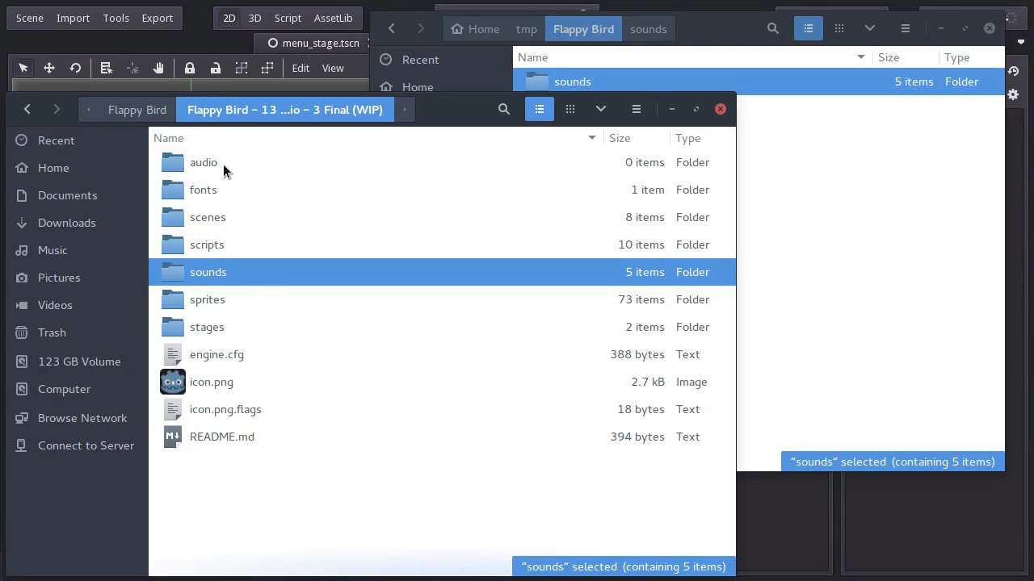
right_click(204, 163)
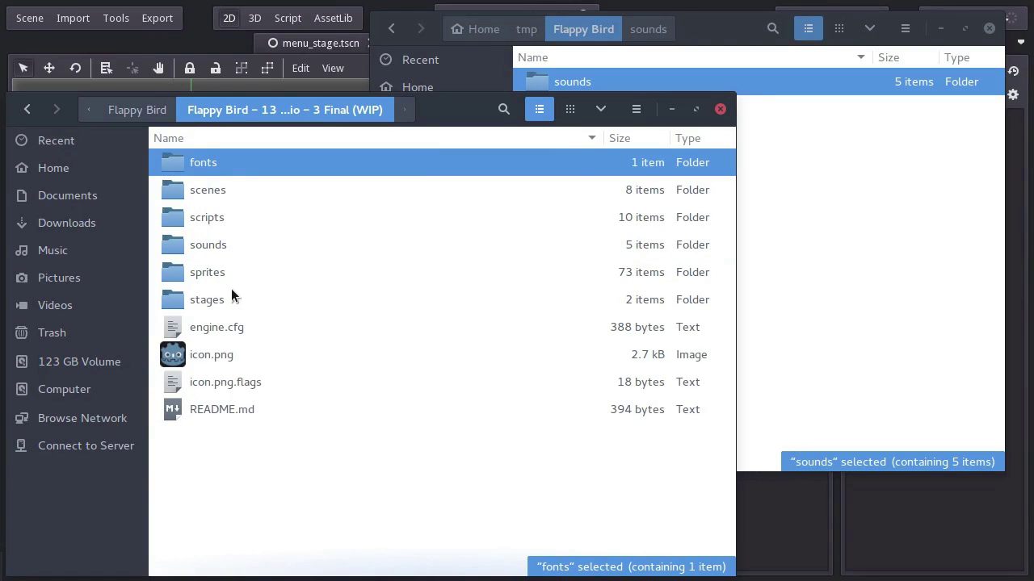
double_click(209, 244)
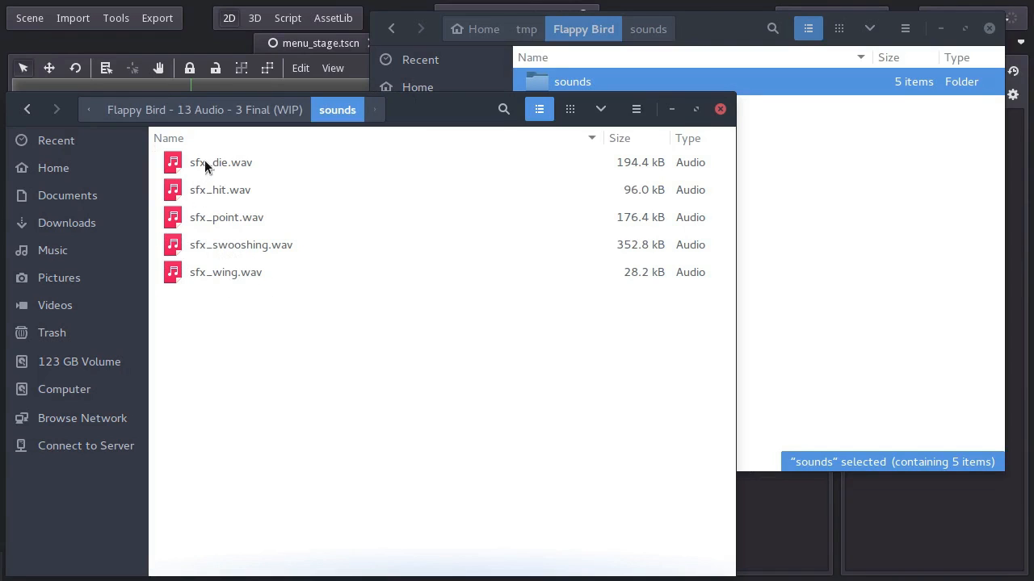
mouse_move(267, 297)
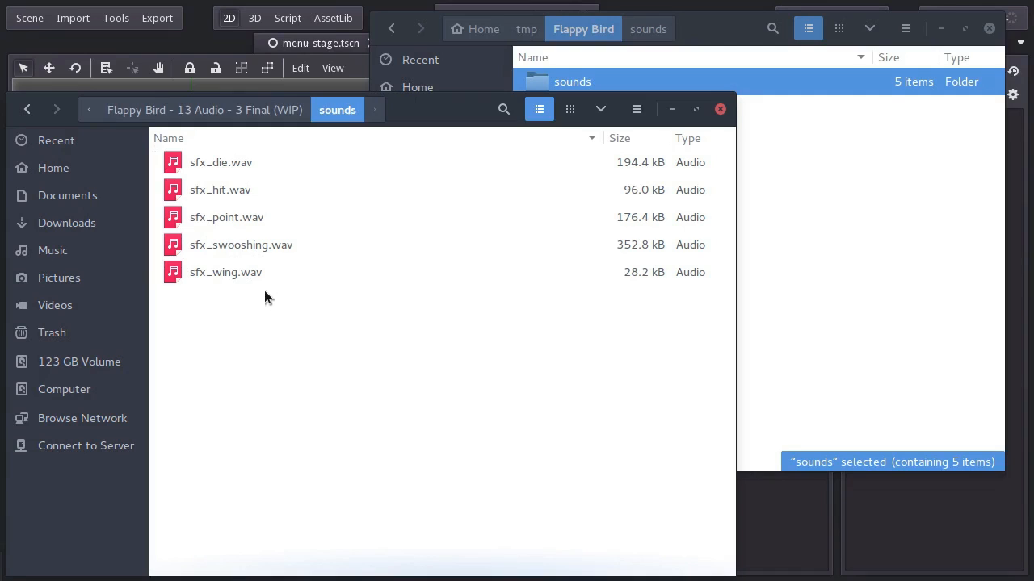
mouse_move(287, 306)
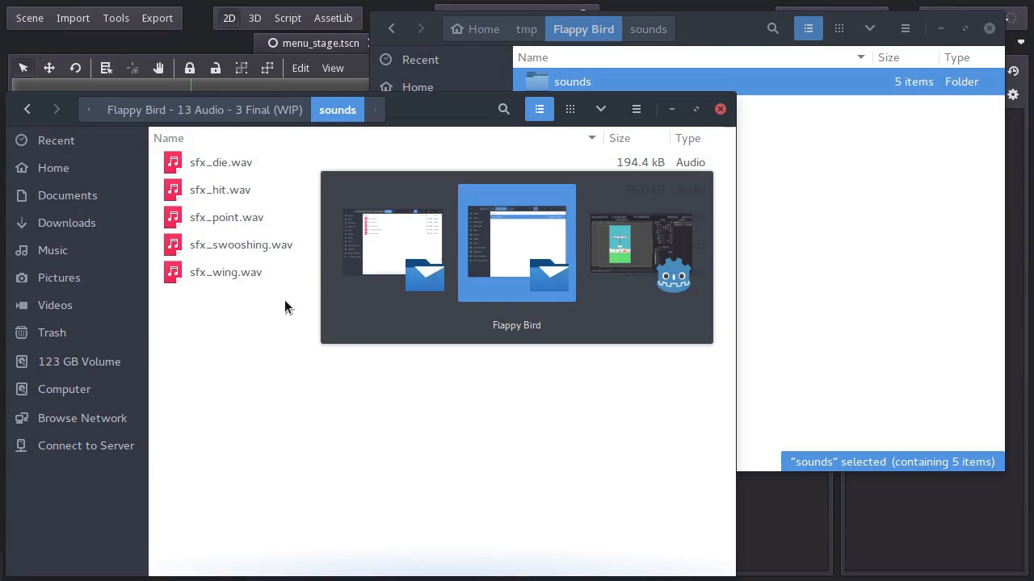
Start a new scene rooted in a SamplePlayer node, named audio_player.tscn
click(719, 109)
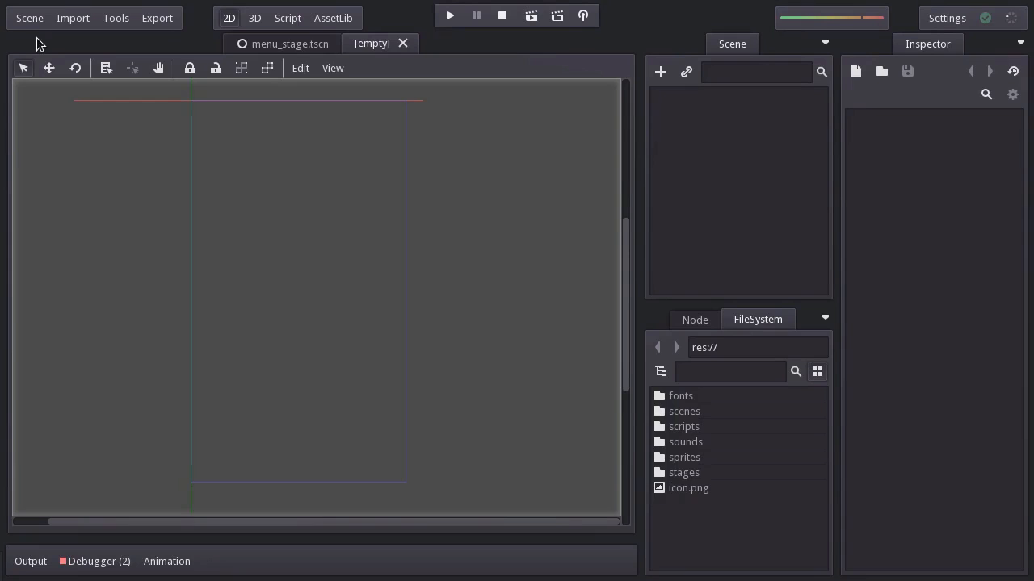
mouse_move(621, 113)
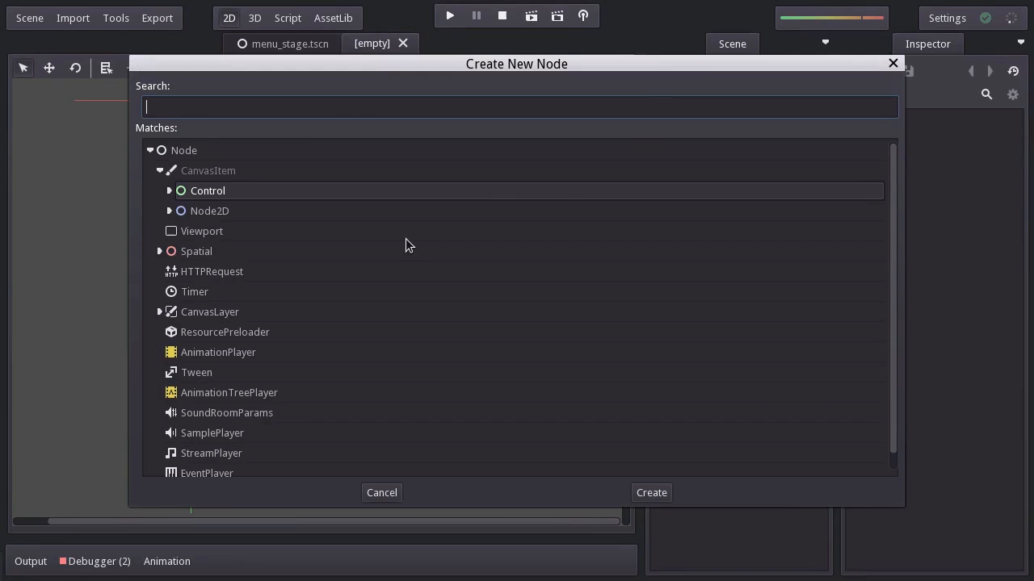
mouse_move(223, 448)
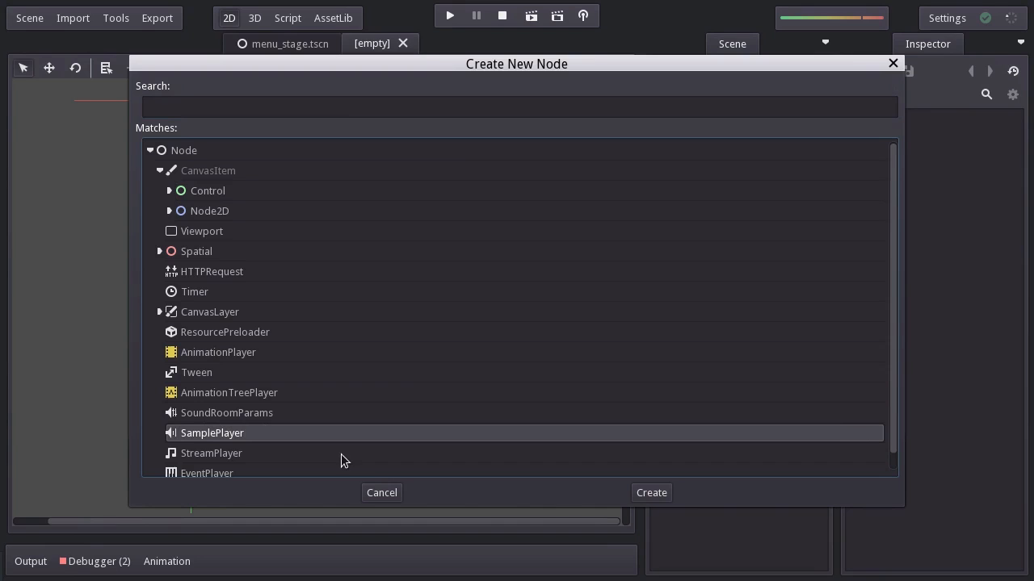
click(650, 493)
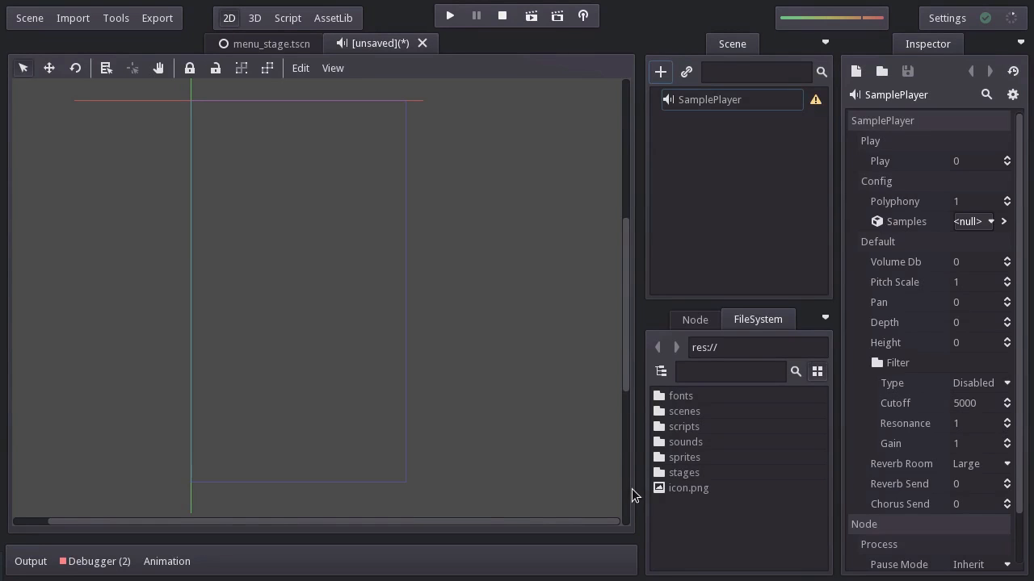
click(709, 99)
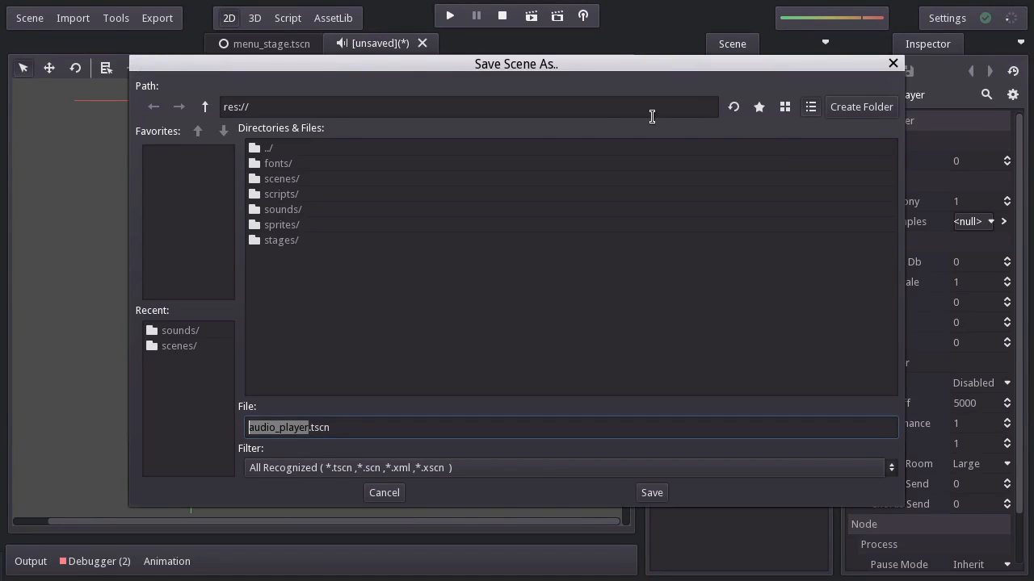
Save the scene as scenes/audio_player.tscn and view its missing-samples warning
double_click(282, 178)
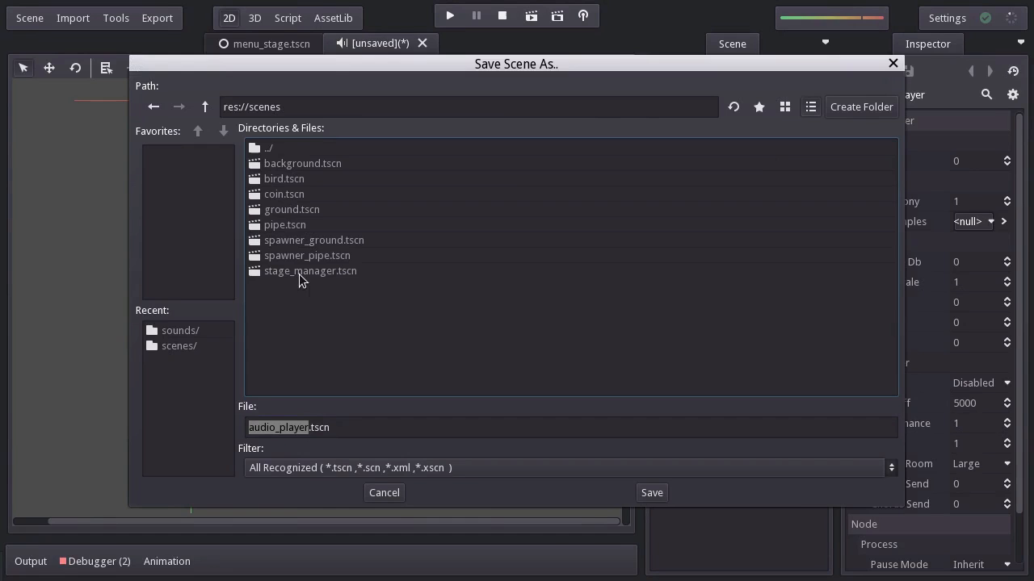
mouse_move(337, 451)
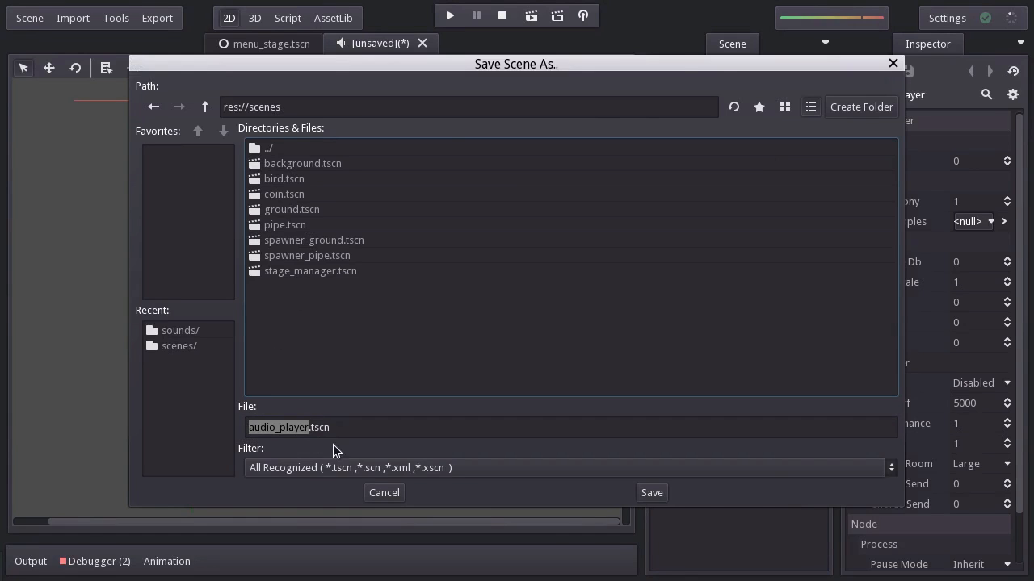
click(651, 493)
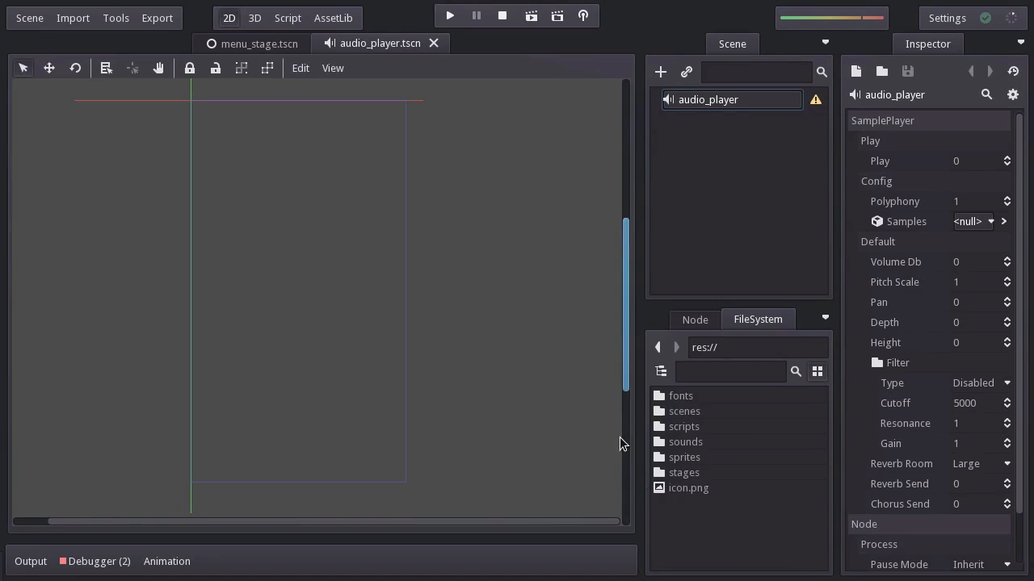
mouse_move(823, 111)
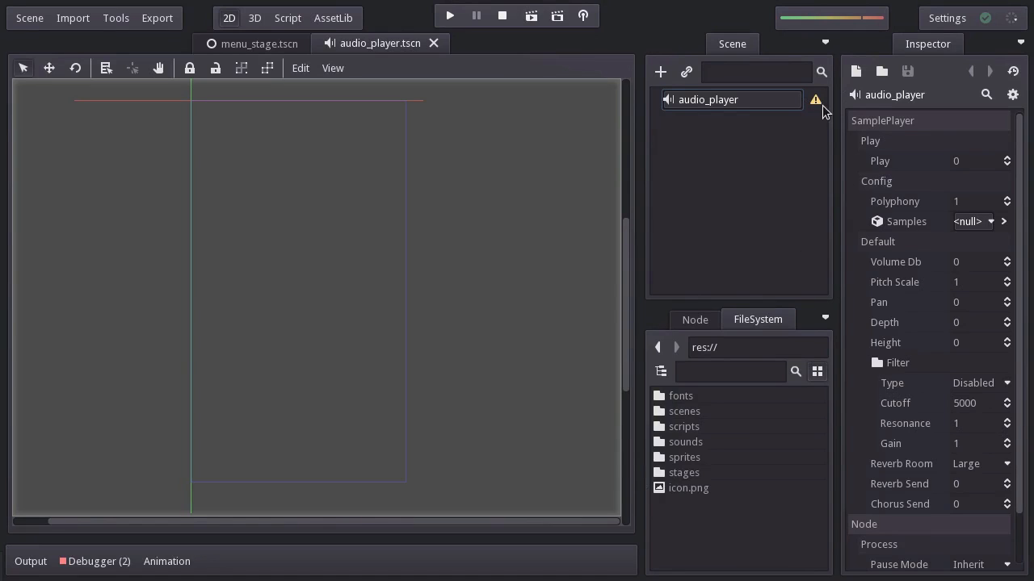
click(815, 99)
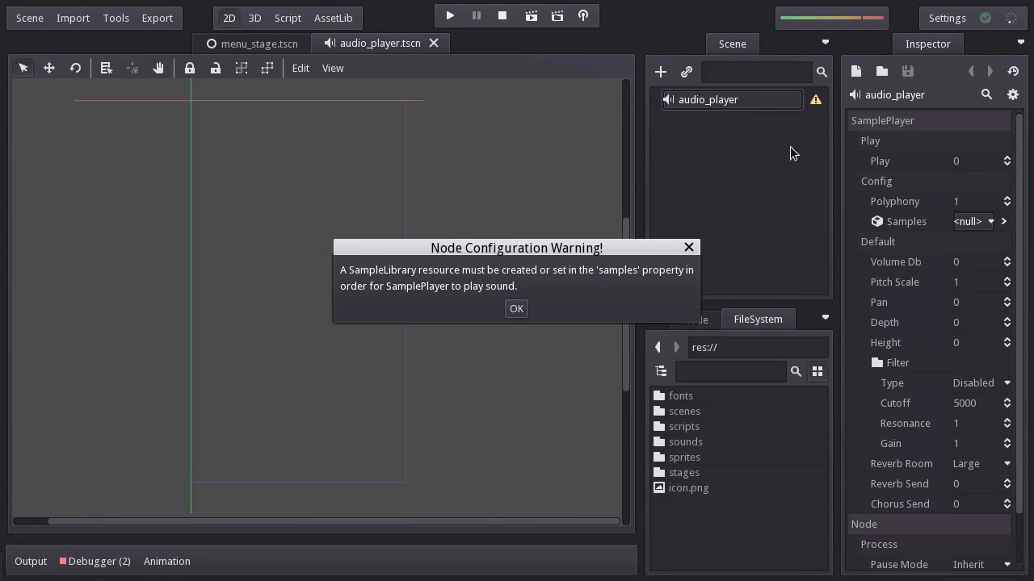
mouse_move(554, 265)
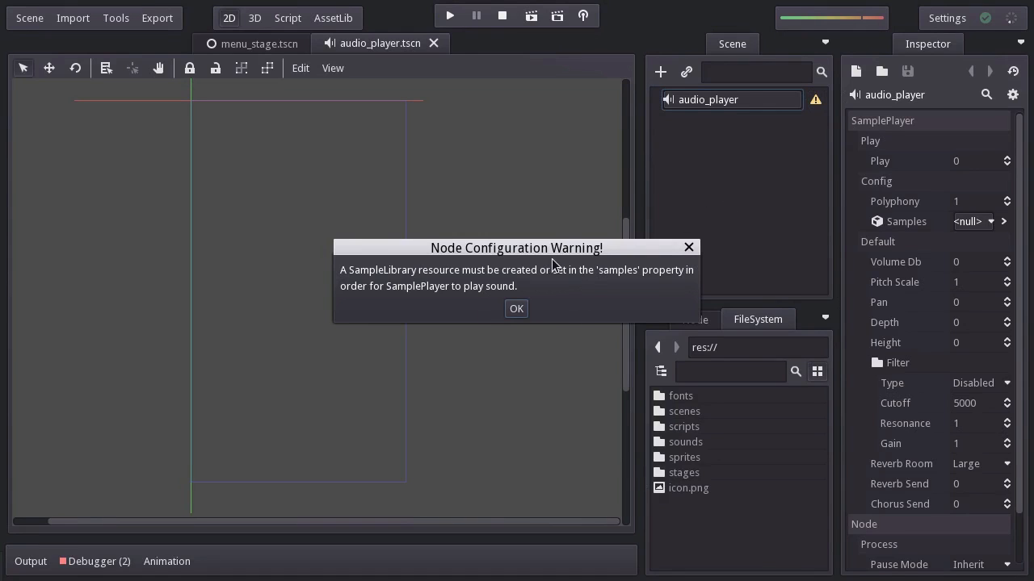
mouse_move(543, 332)
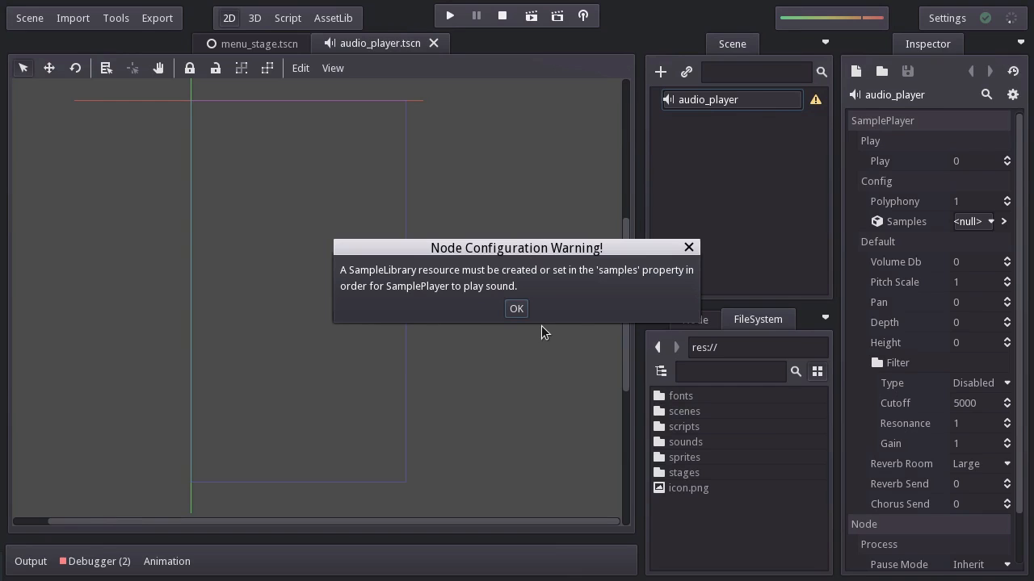
Dismiss the warning and assign a new SampleLibrary to audio_player's Samples property
click(516, 309)
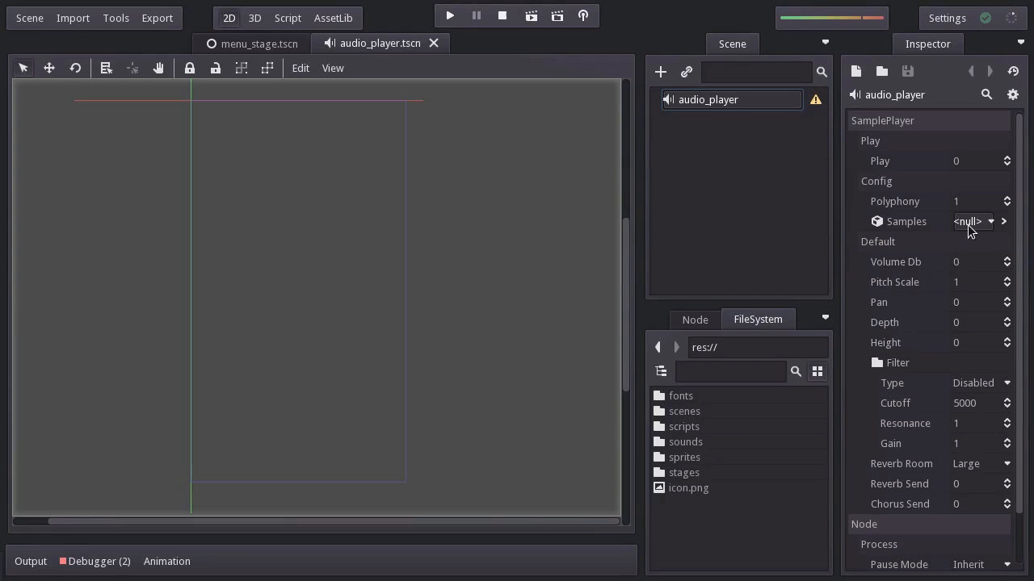
click(991, 221)
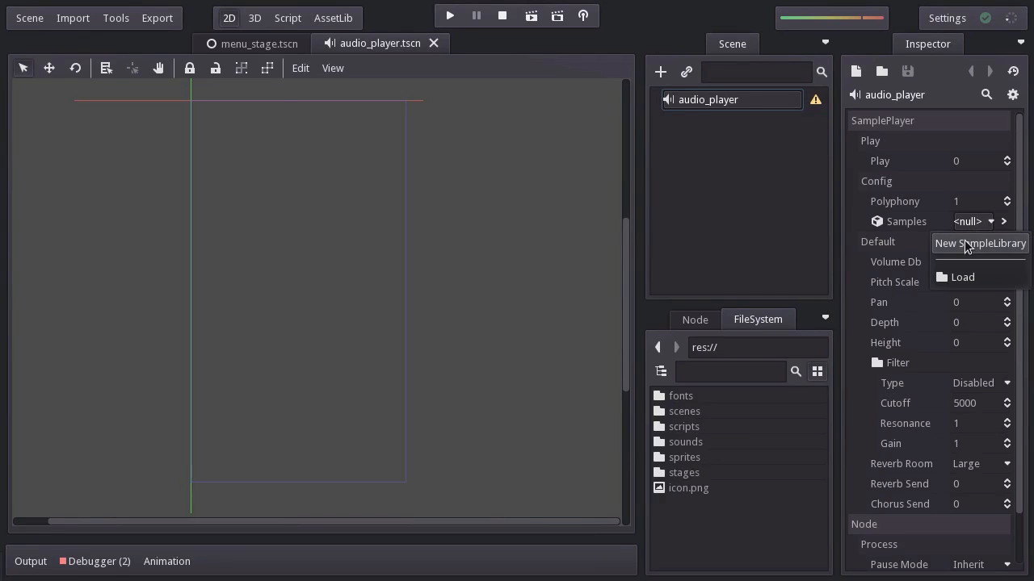
click(980, 243)
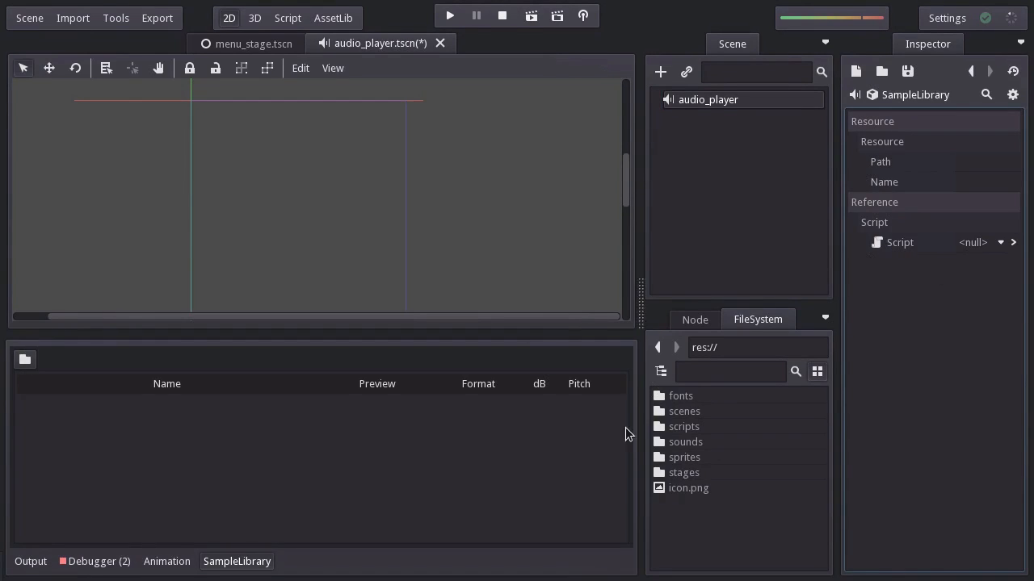
mouse_move(291, 514)
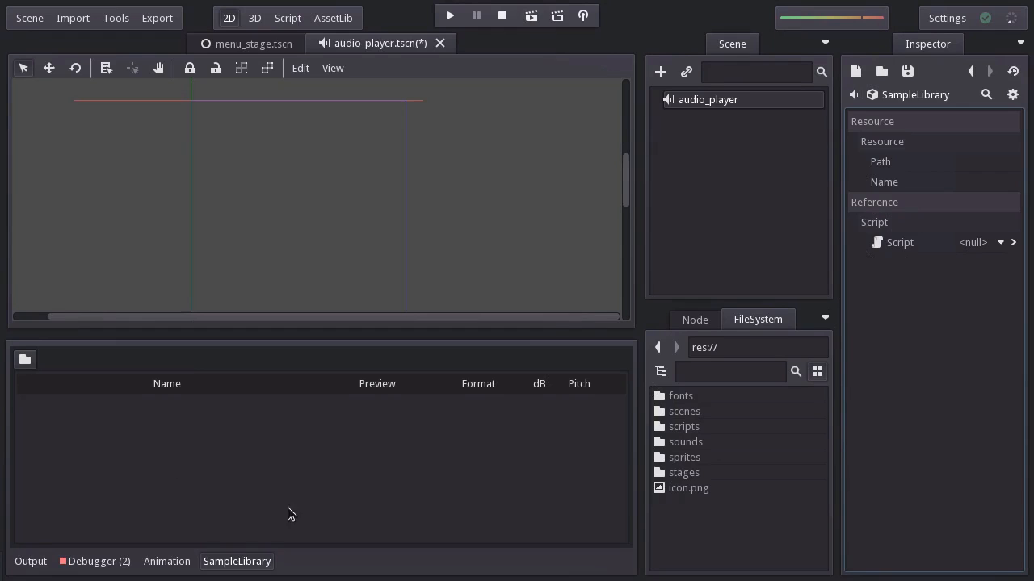
mouse_move(282, 410)
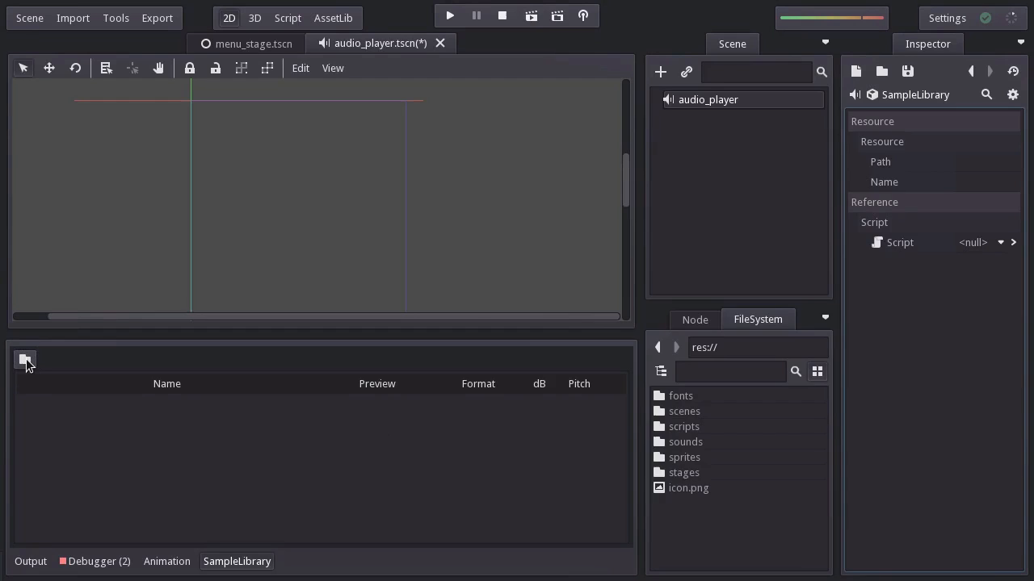
Load die, hit, point, swooshing and wing WAVs from res://sounds into the SampleLibrary
click(25, 359)
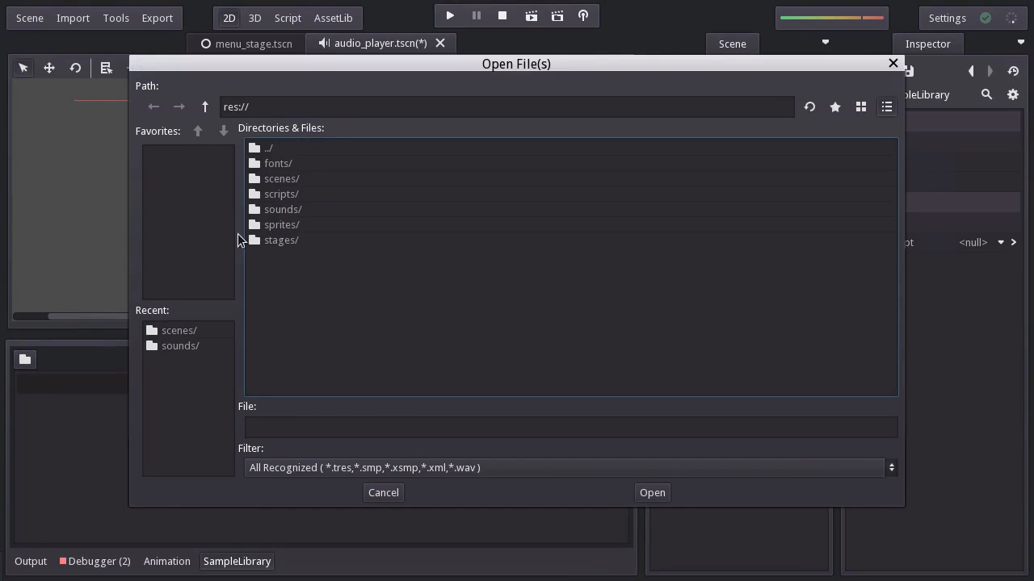
double_click(283, 209)
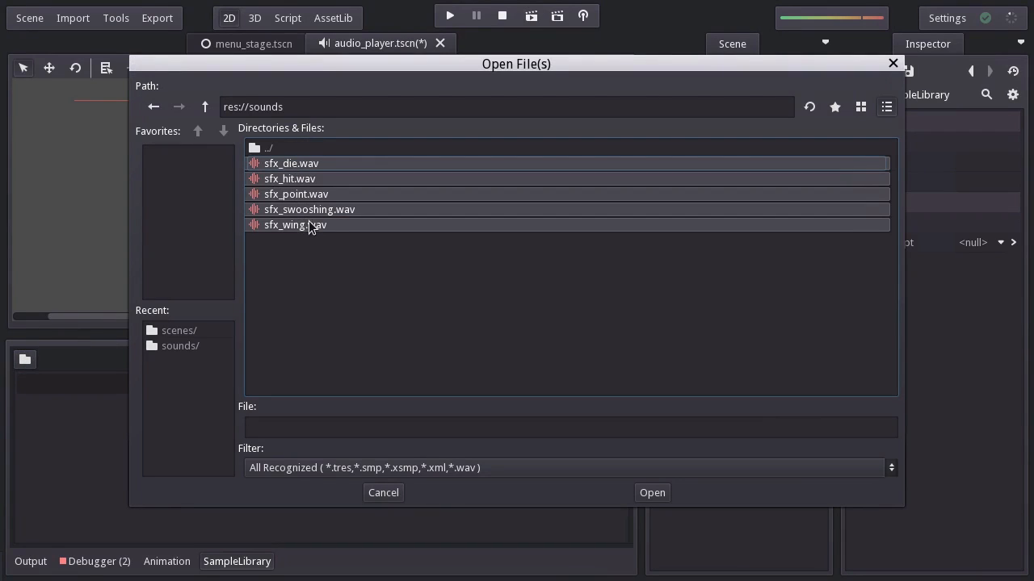
click(651, 492)
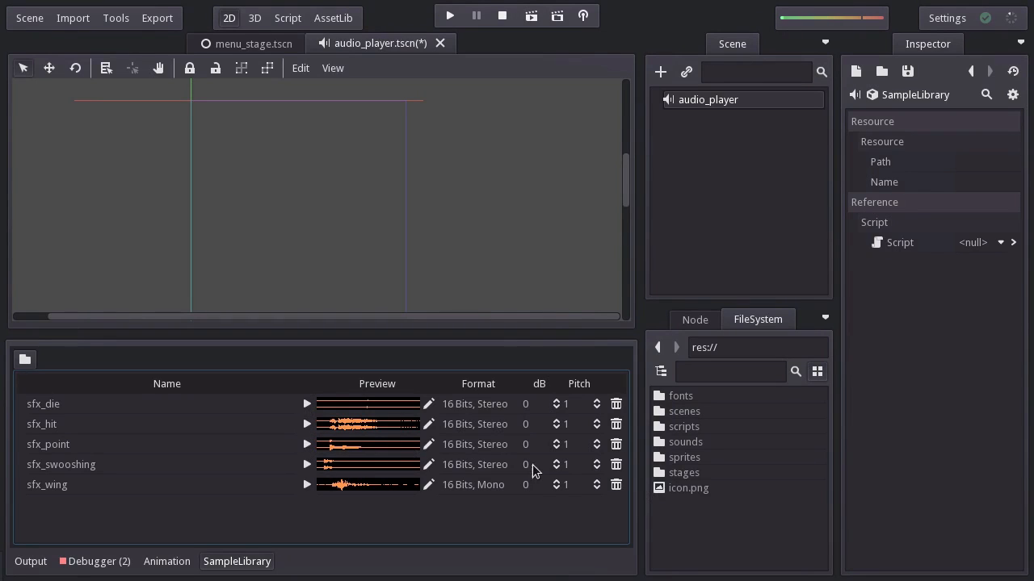
mouse_move(605, 410)
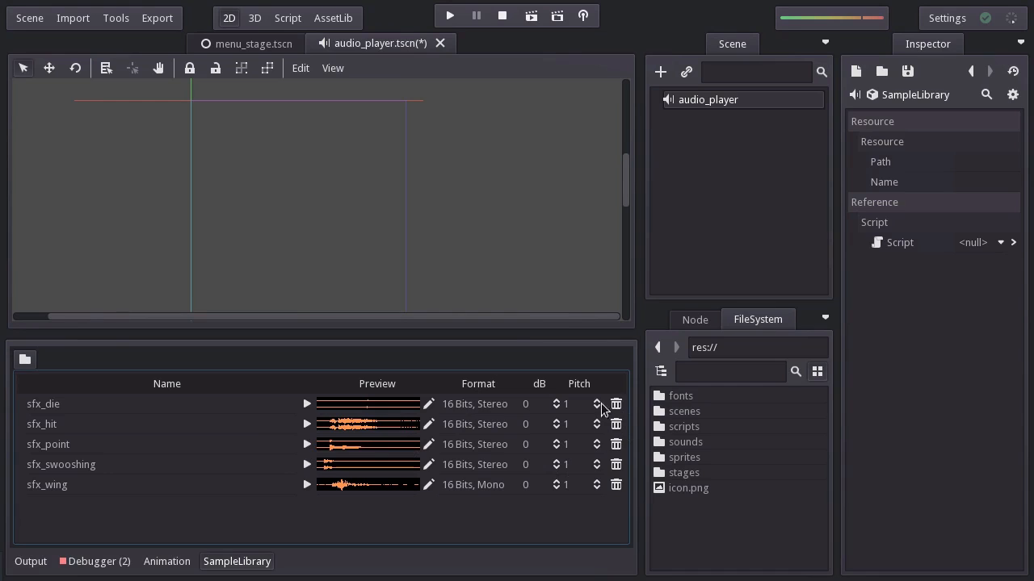
mouse_move(428, 500)
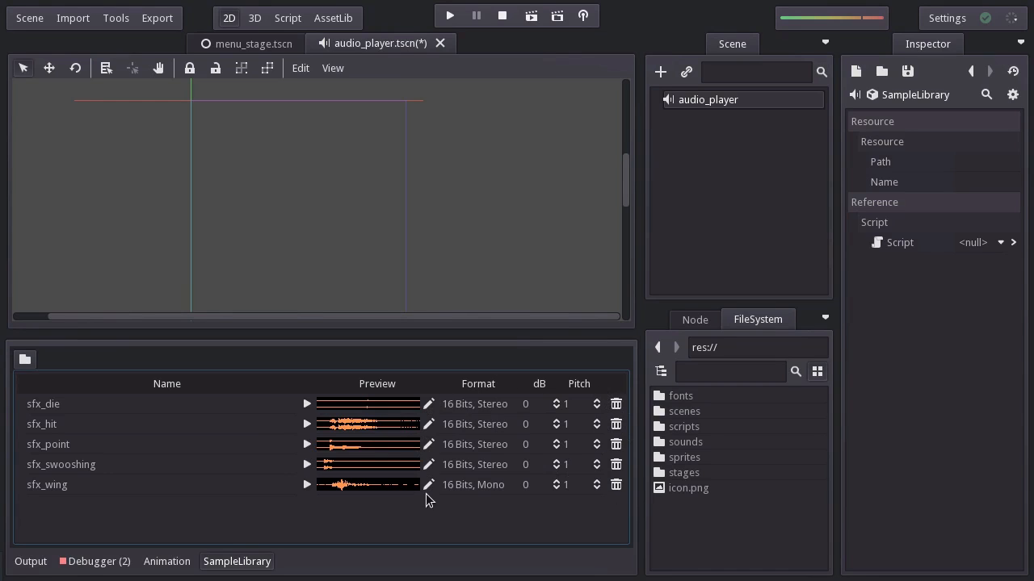
mouse_move(482, 396)
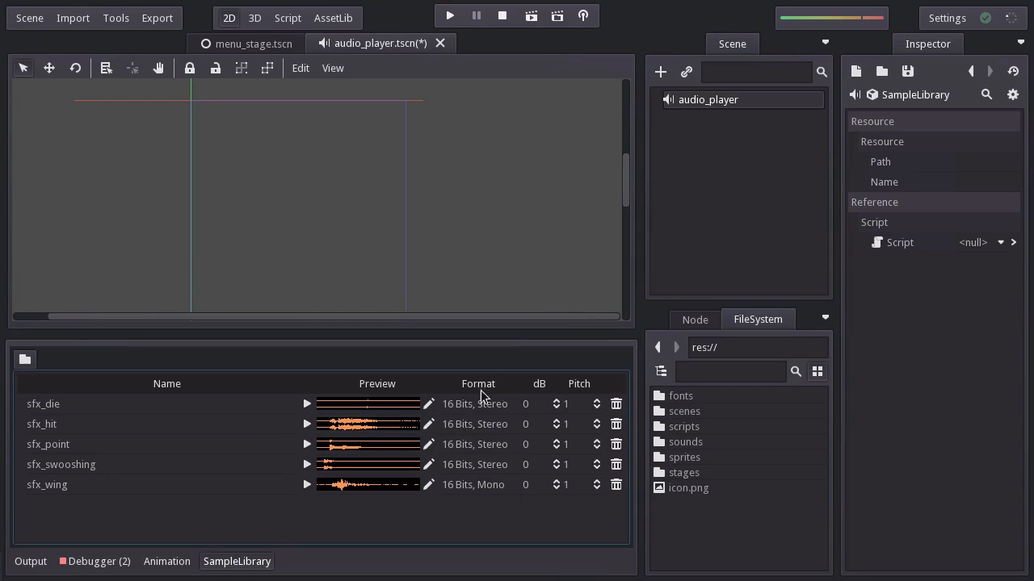
mouse_move(690, 270)
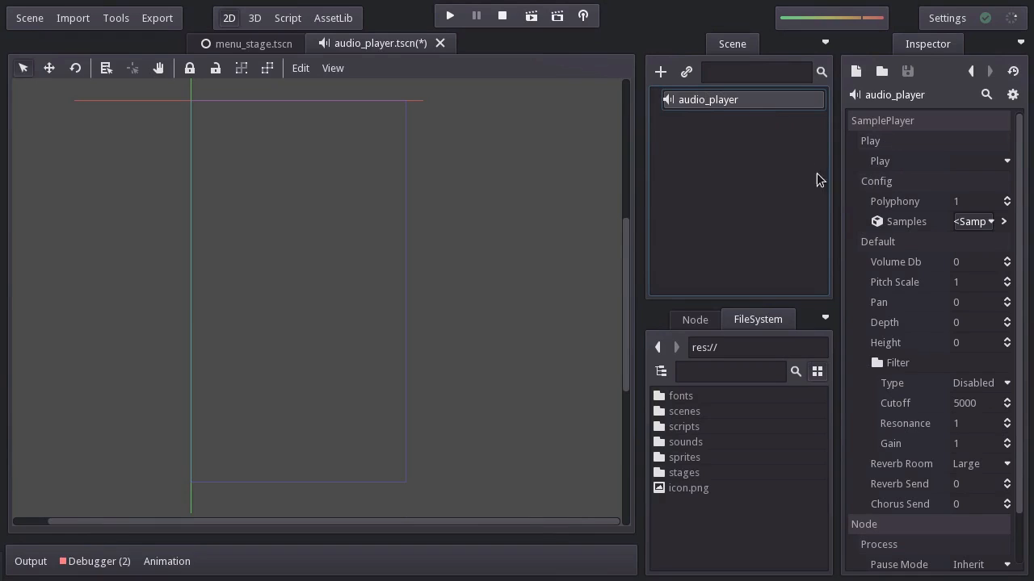
mouse_move(899, 197)
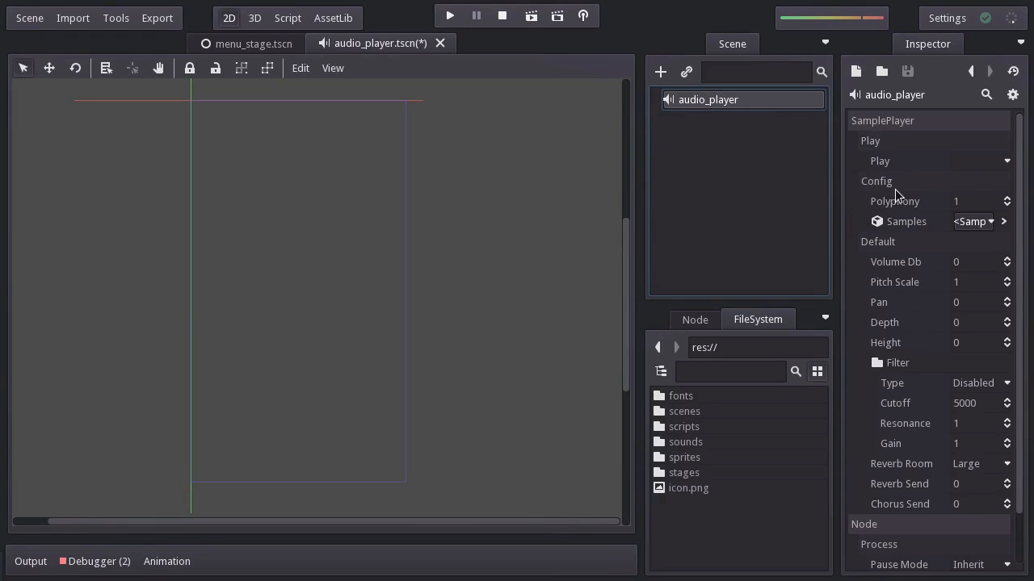
mouse_move(924, 201)
text(0)
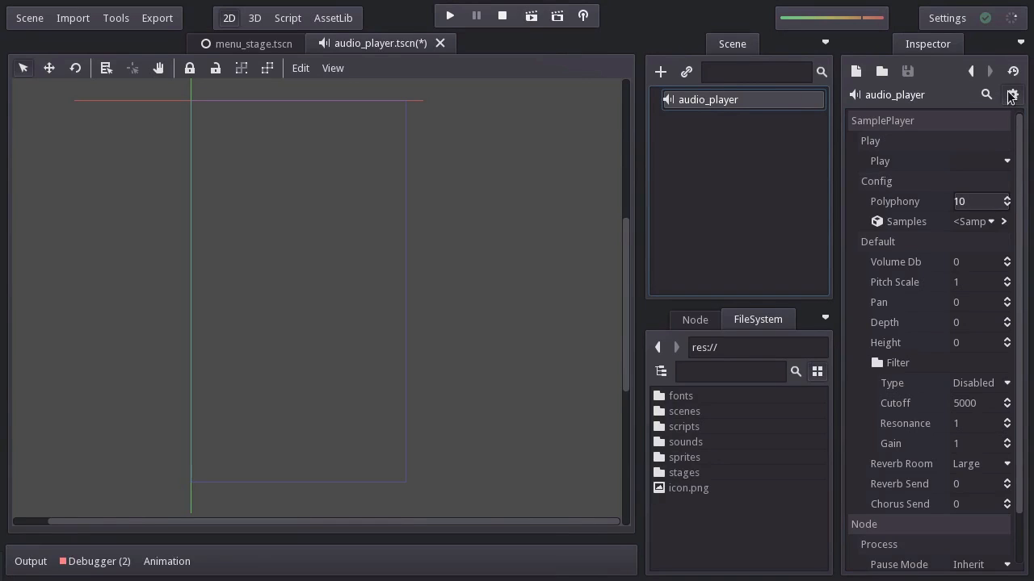
click(1012, 95)
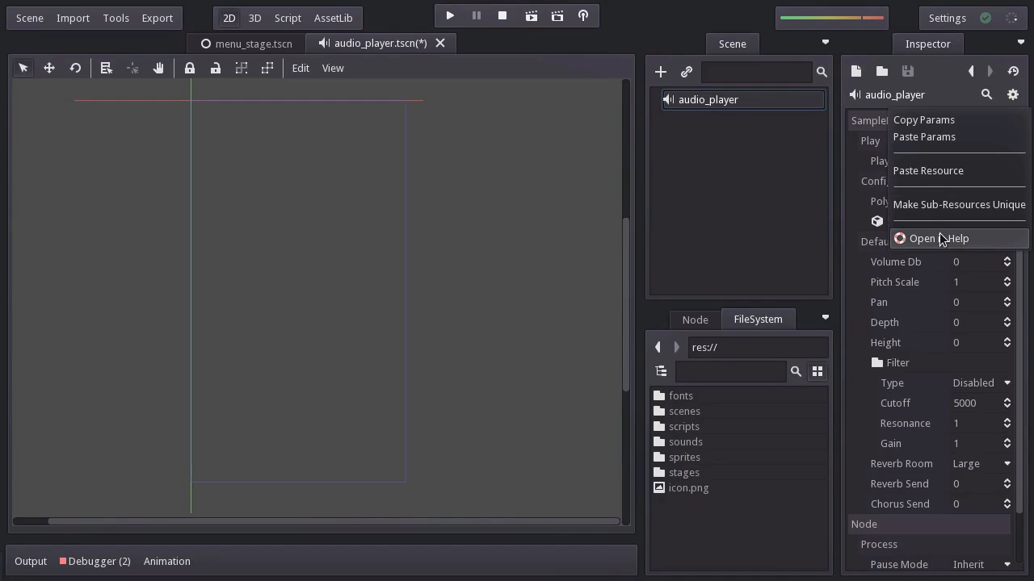
click(938, 238)
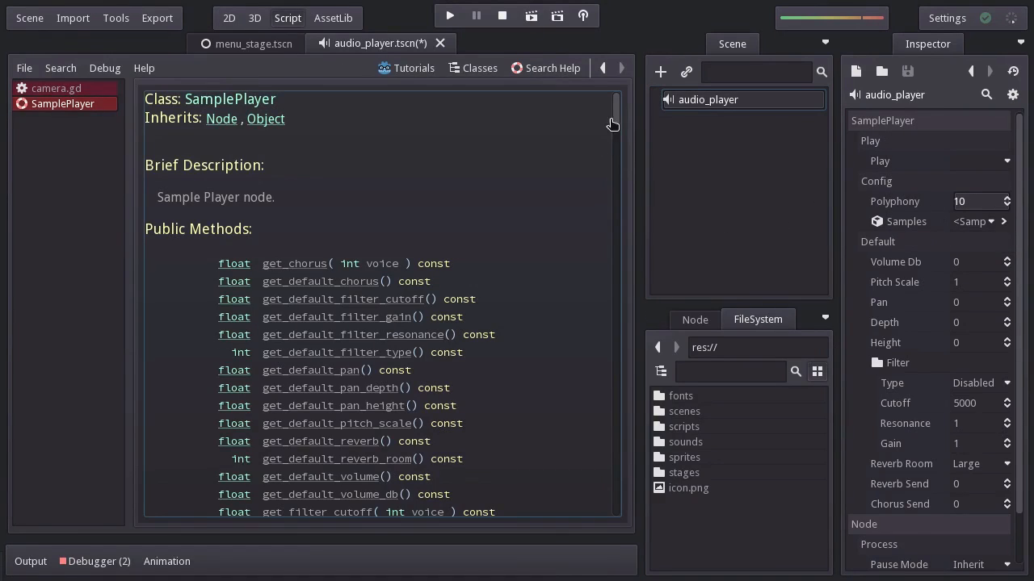
scroll(down, 3)
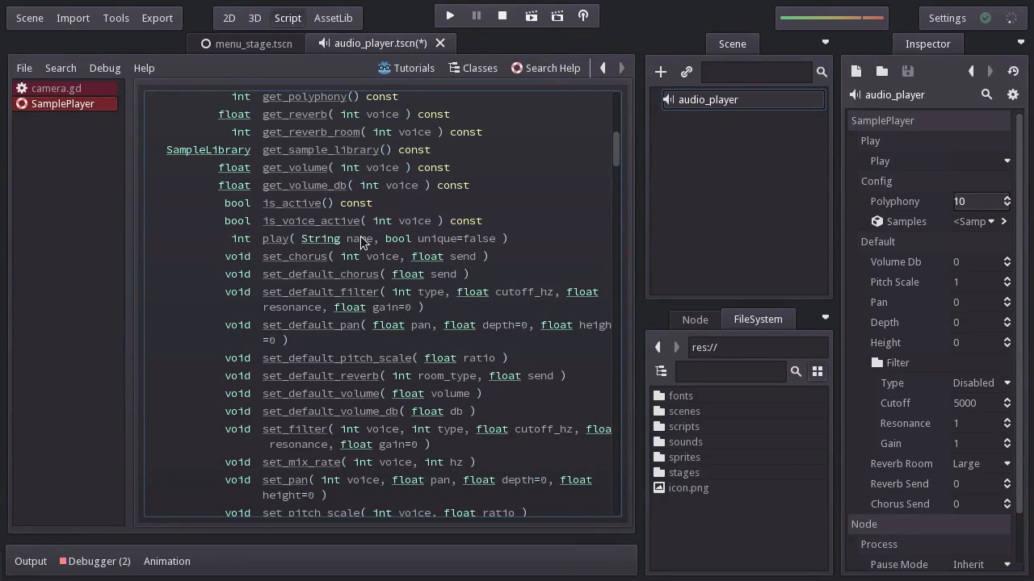
click(228, 18)
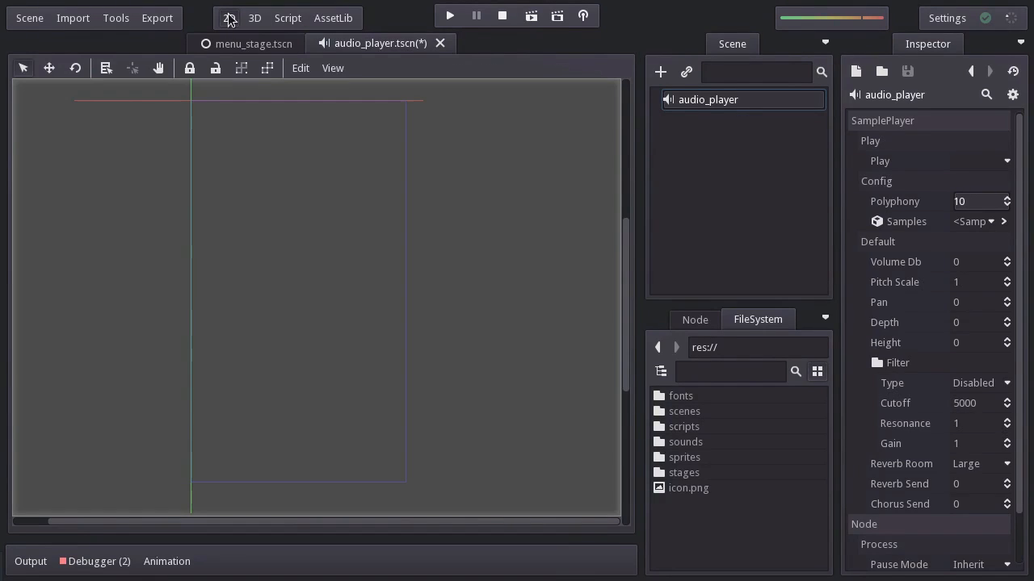
Add res://scenes/audio_player.tscn as an AutoLoad singleton in Project Settings
click(30, 18)
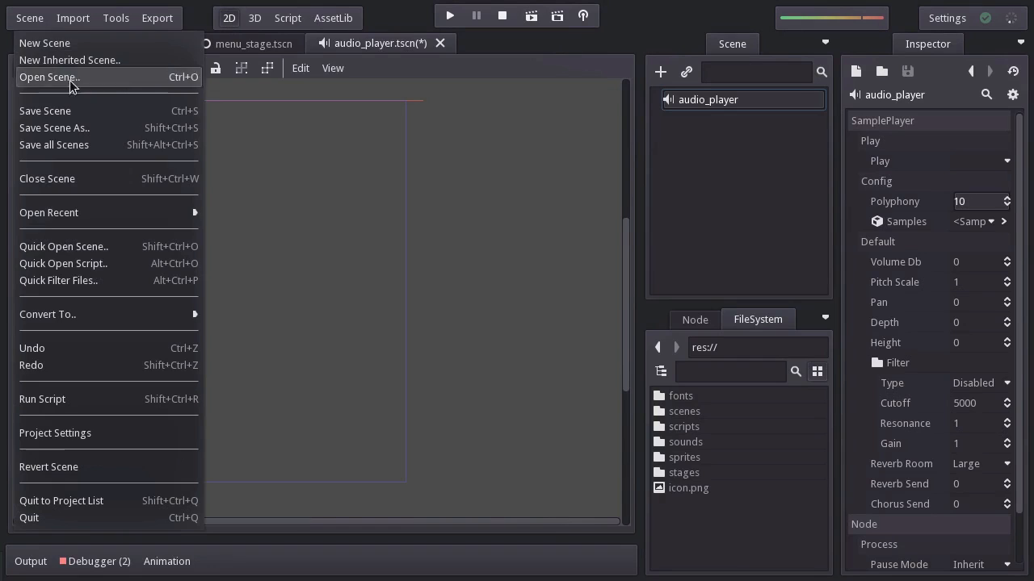
click(55, 433)
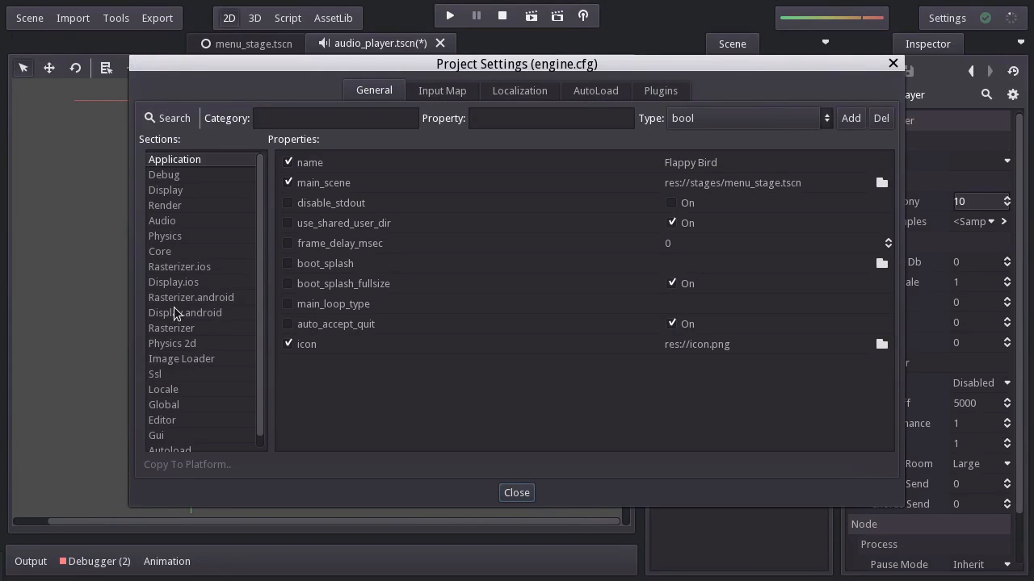
click(595, 90)
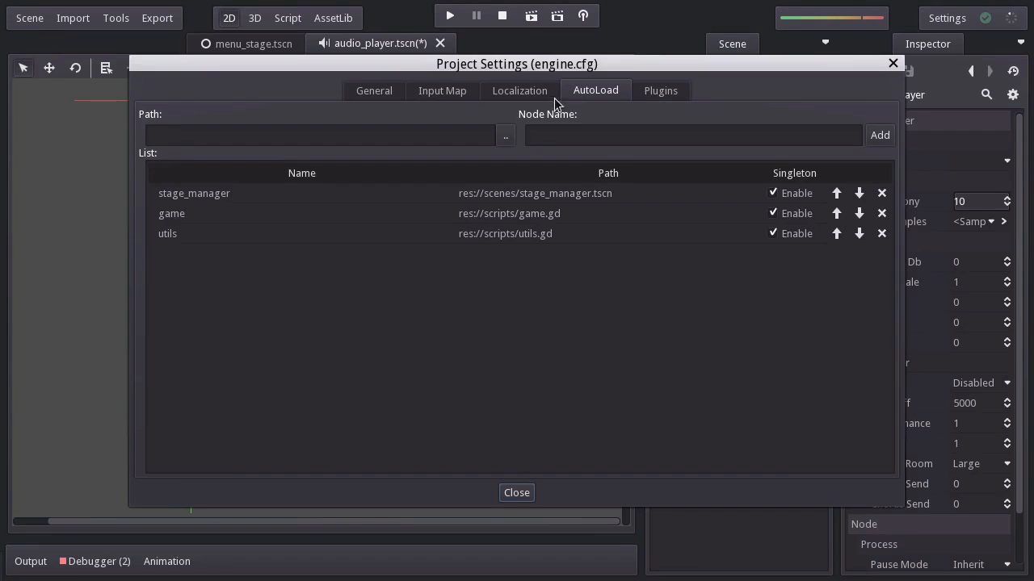
click(505, 134)
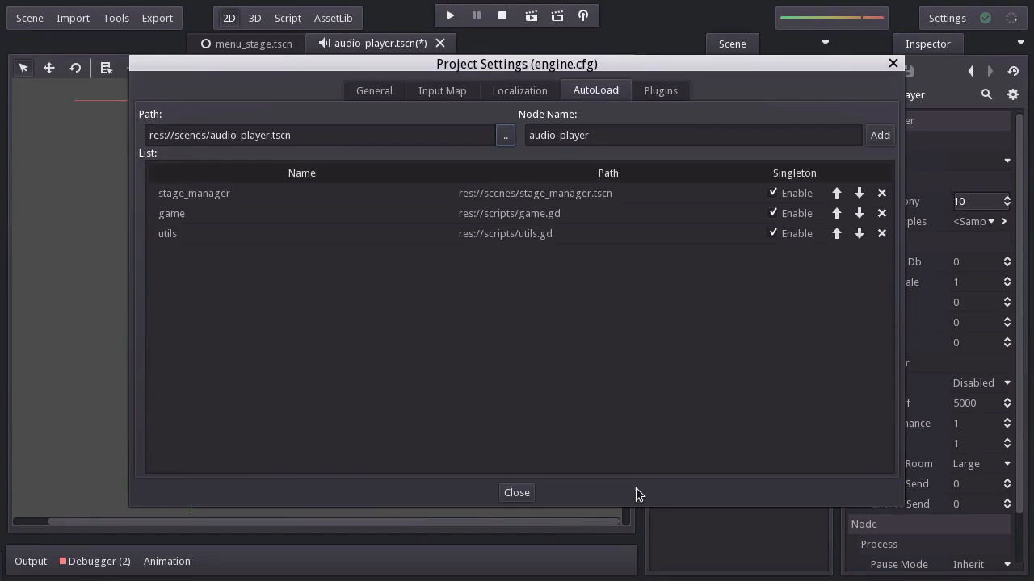
click(878, 135)
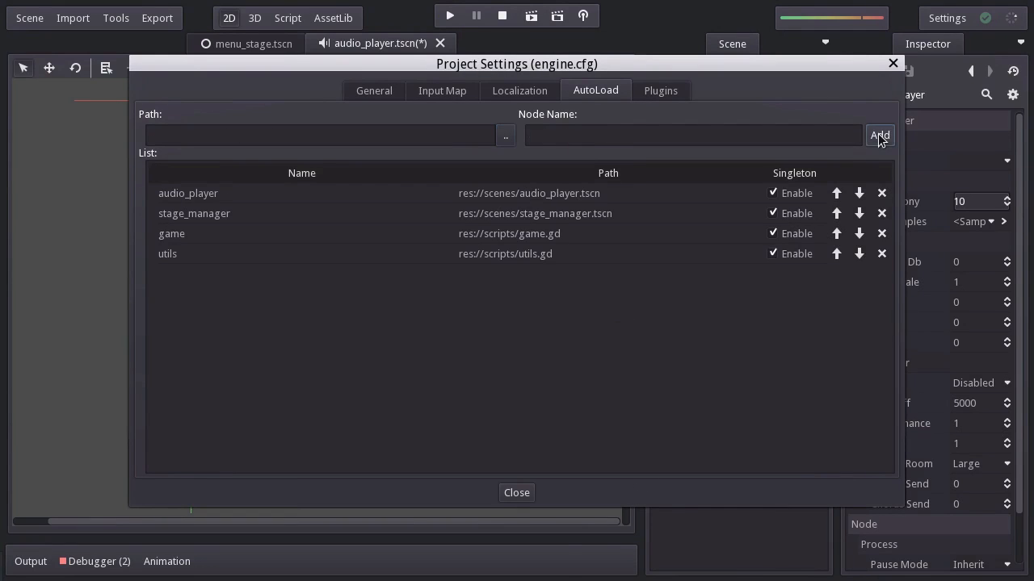
click(516, 492)
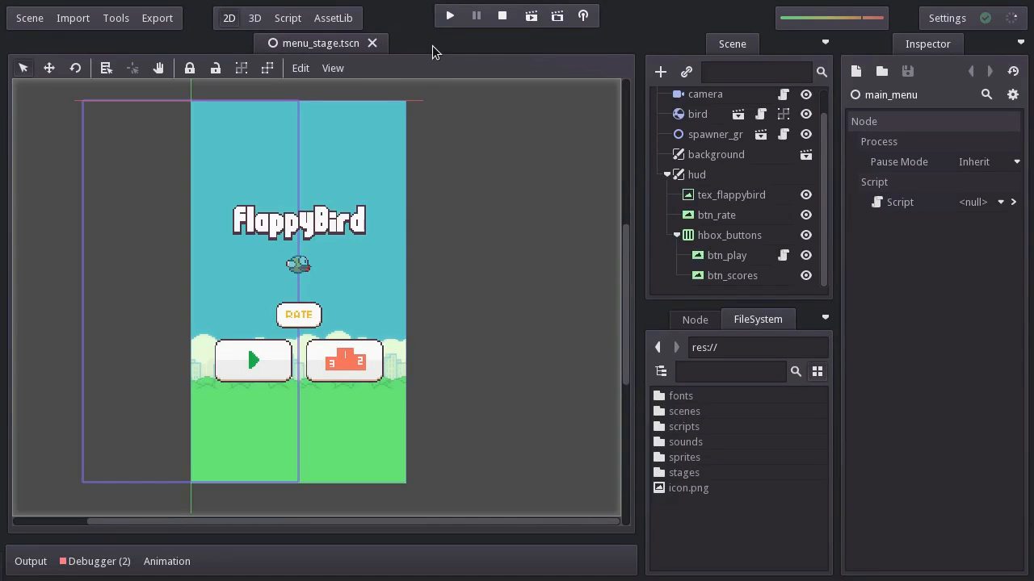
mouse_move(609, 97)
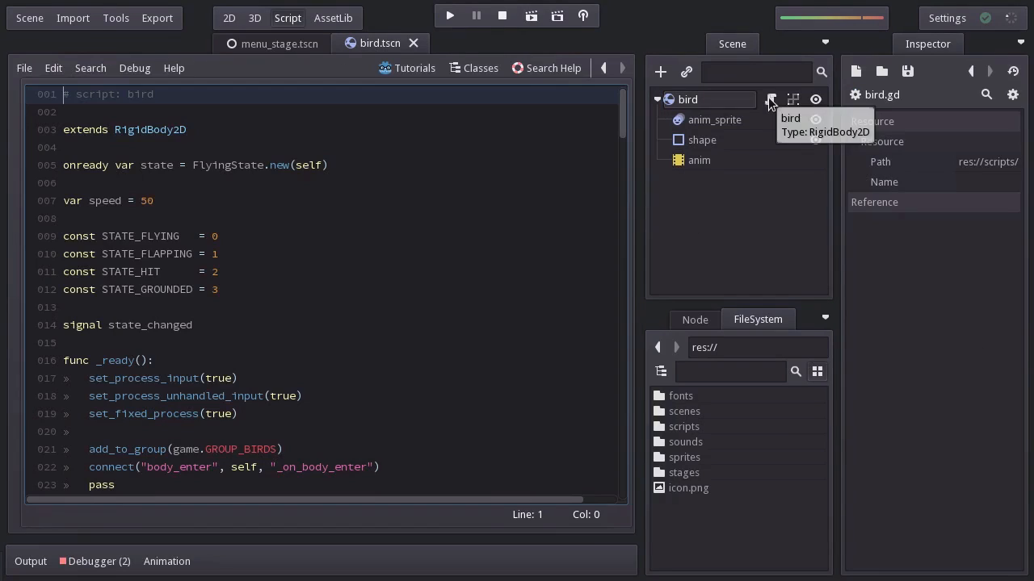
Add audio_player.play("sfx_wing") to bird.gd's flap function and test-run the game
scroll(down, 3)
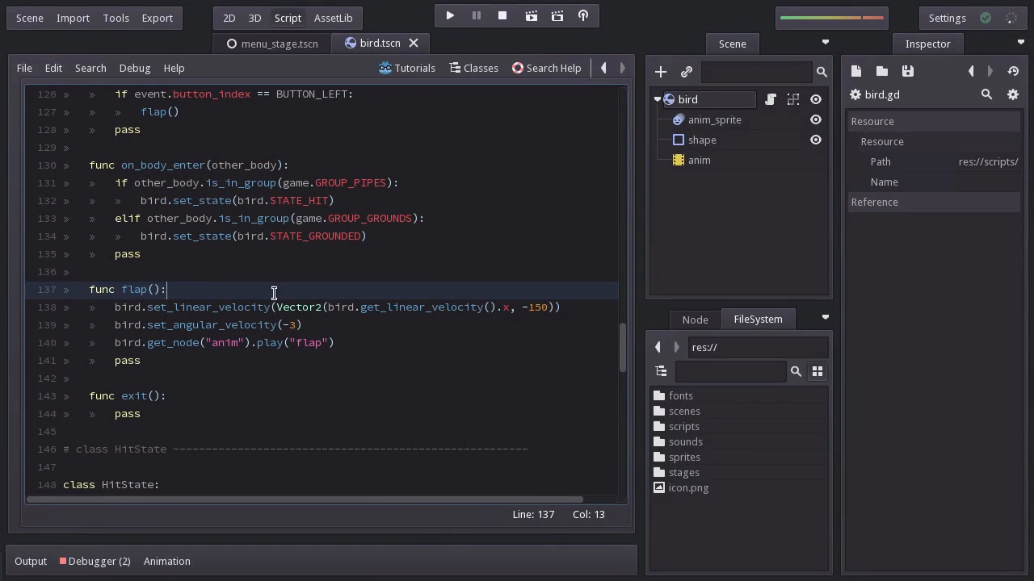
text(audio_player.play()
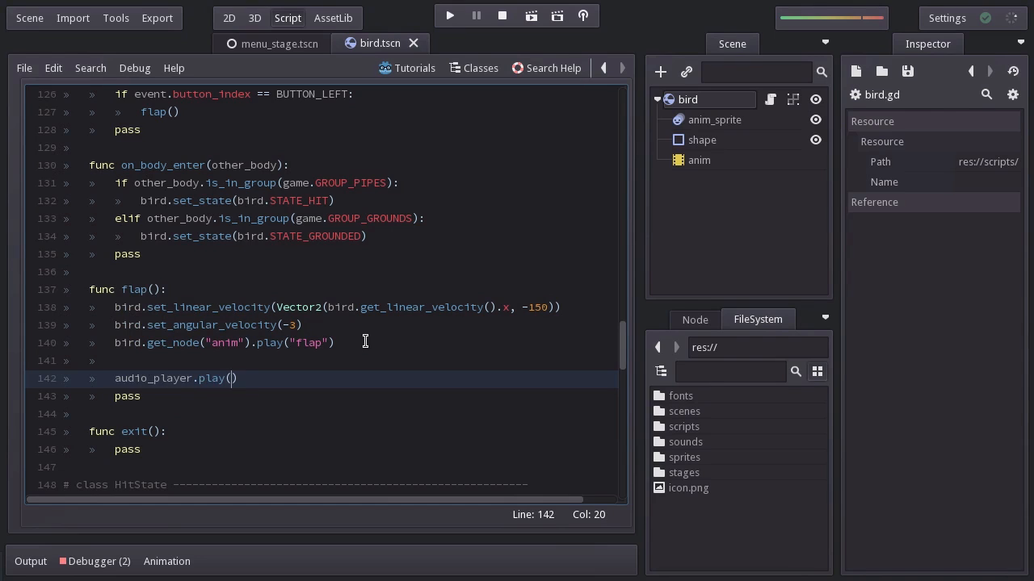
text("sfx_wing")
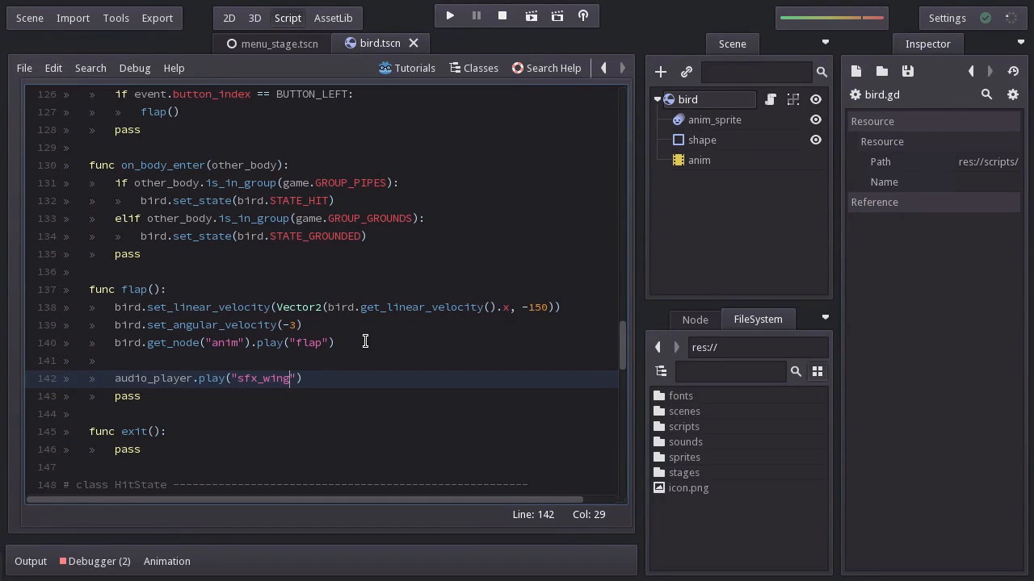
click(448, 15)
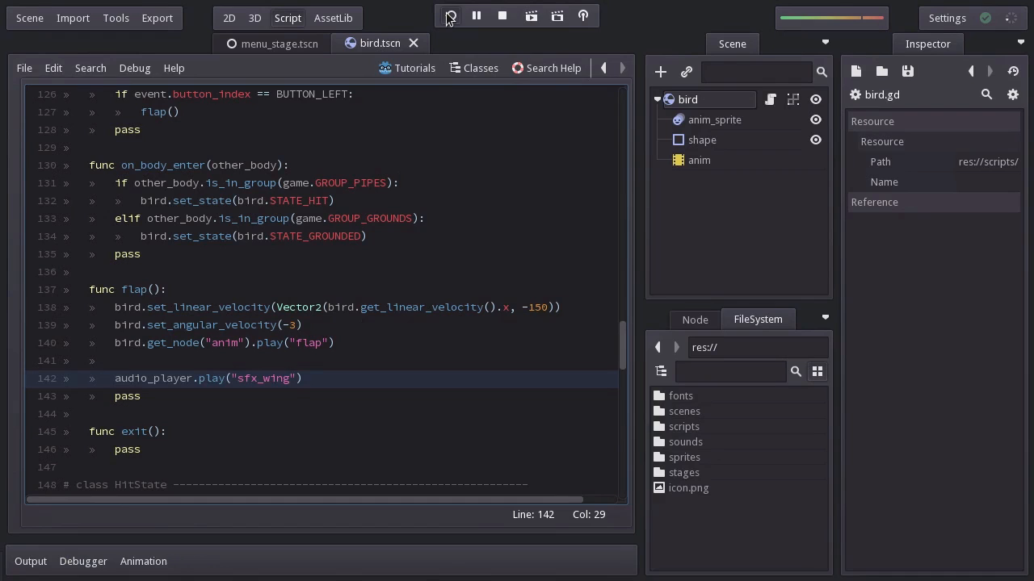
click(450, 16)
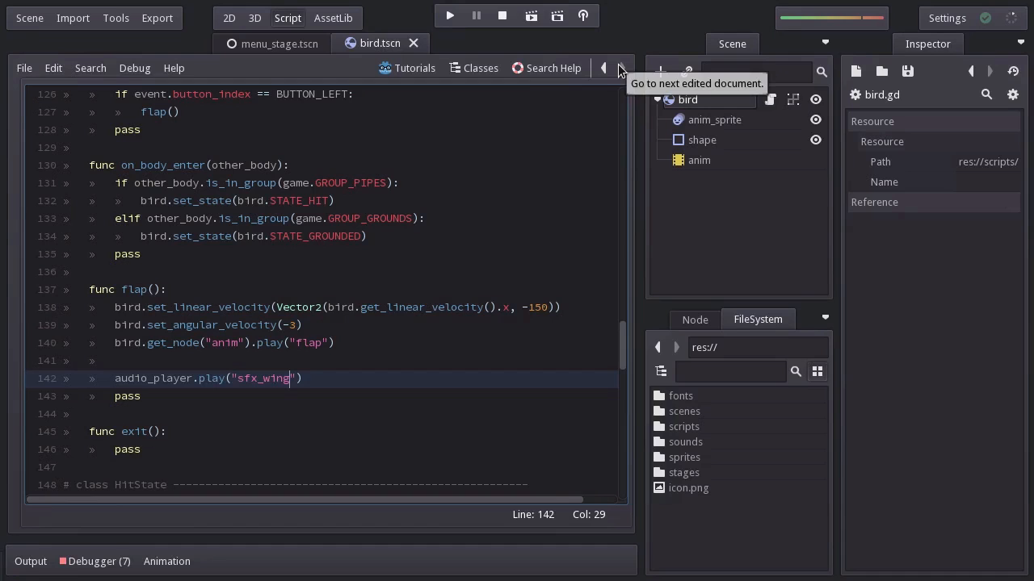
mouse_move(622, 340)
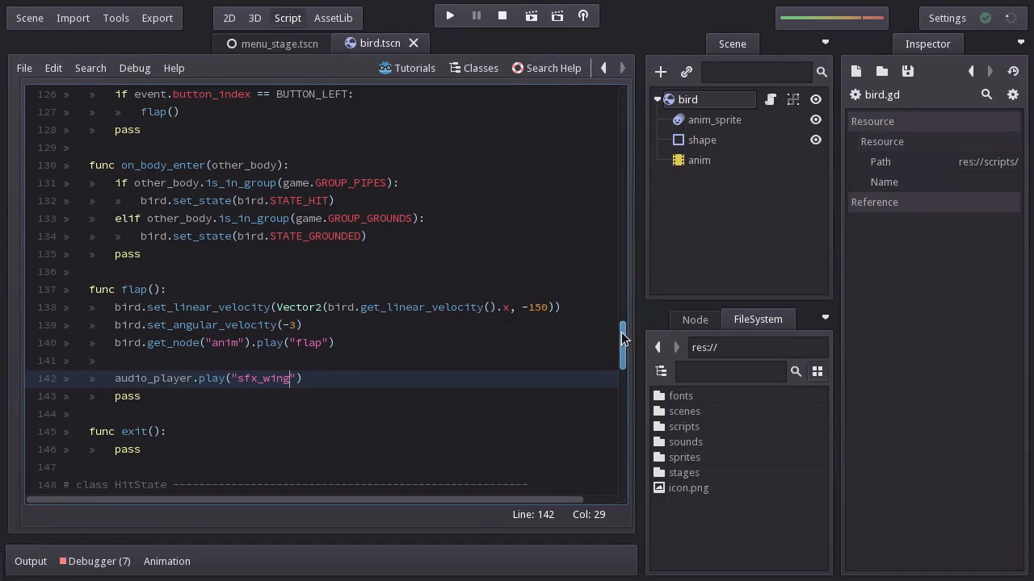
Add audio_player.play("sfx_hit") to HitState._init in bird.gd
scroll(down, 3)
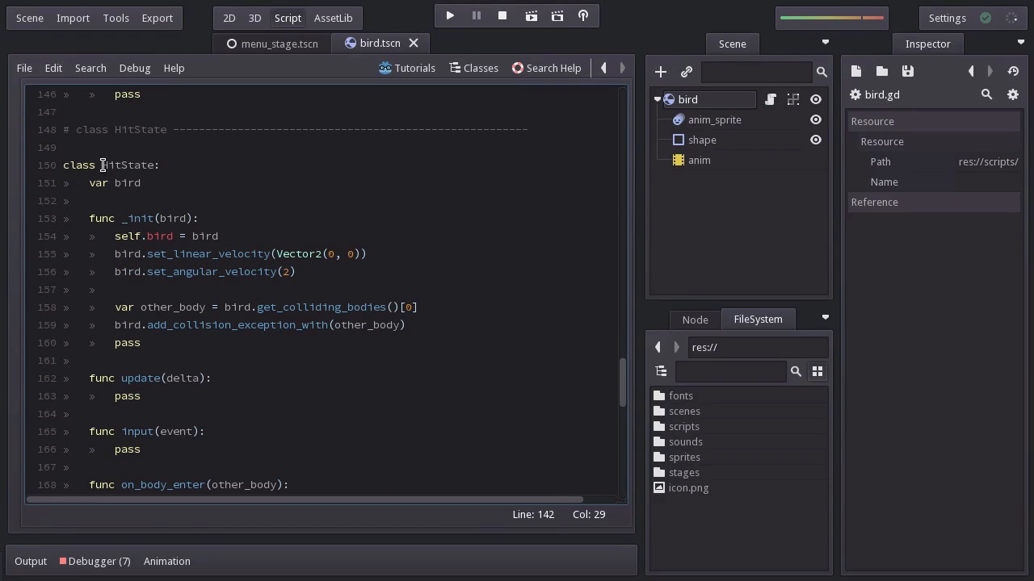
click(406, 325)
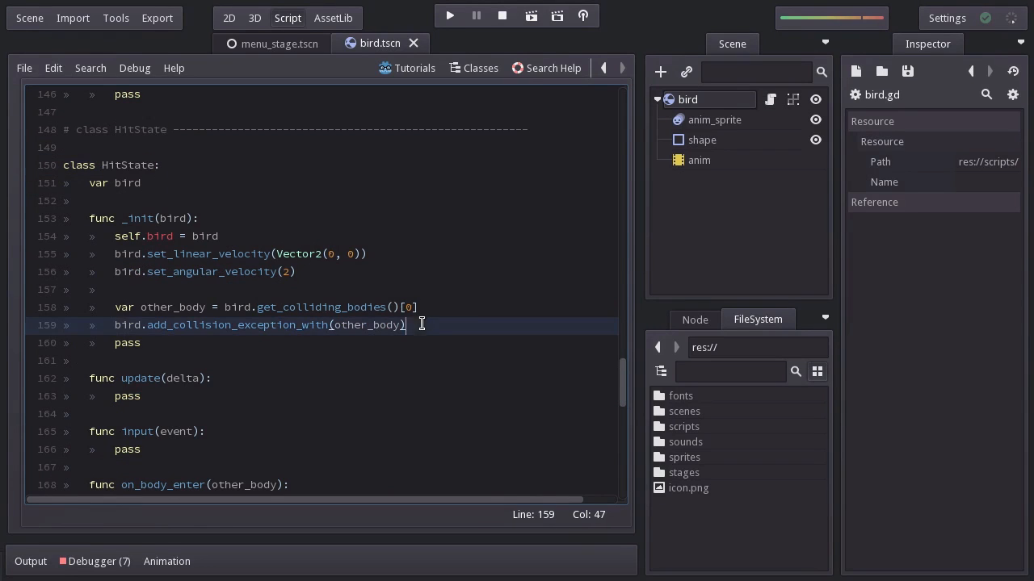
text(audio_player.play()
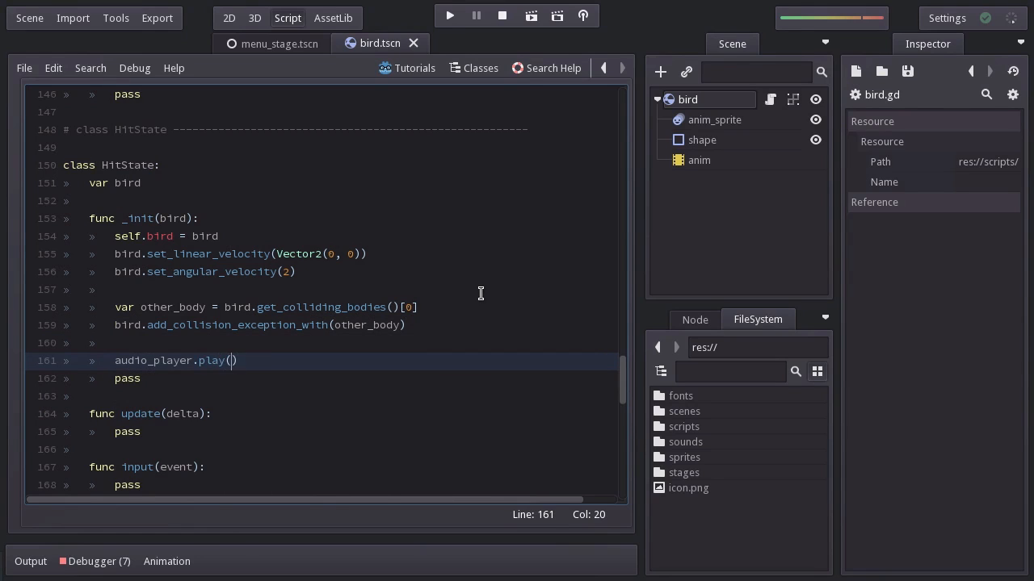
text("sfx_hit")
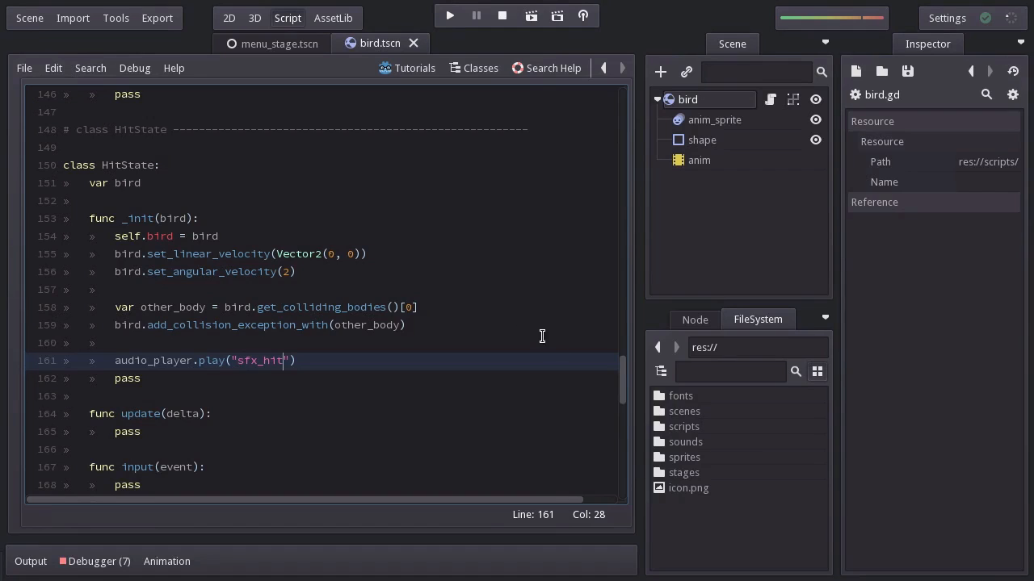
Add the same sfx_hit call to GroundedState._init and test-run the game
scroll(down, 3)
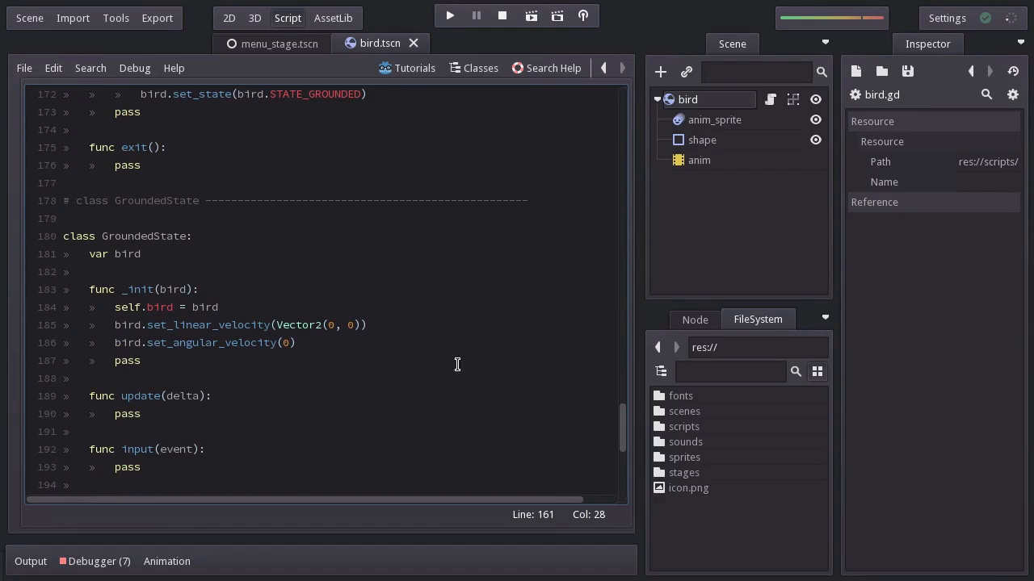
text(audip)
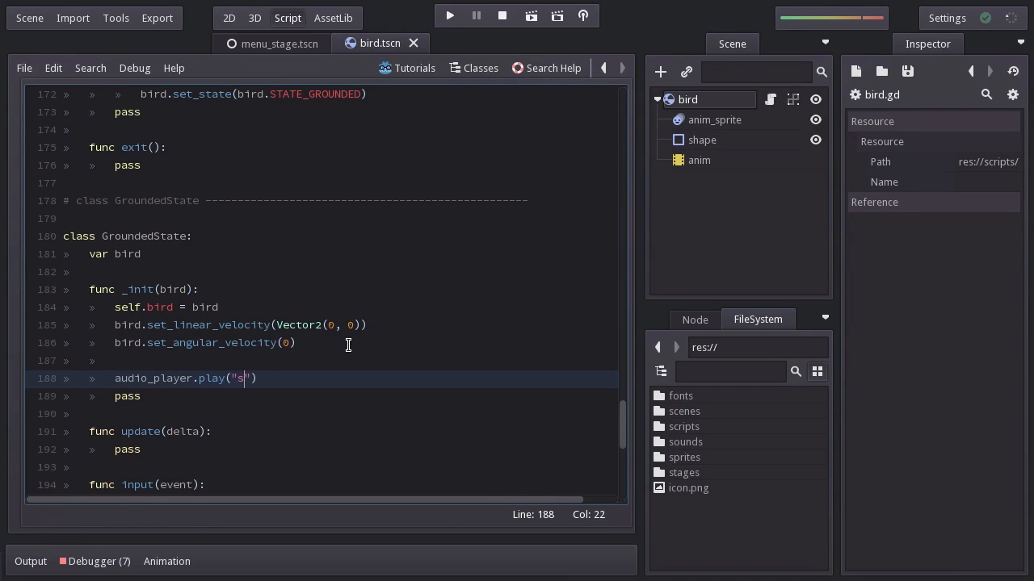
text(fx_hit)
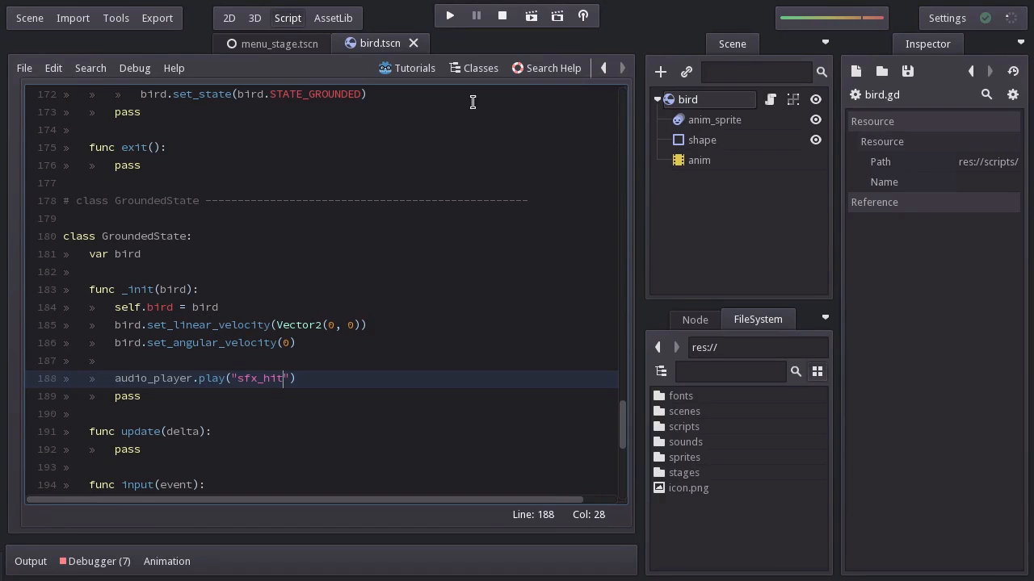
click(449, 15)
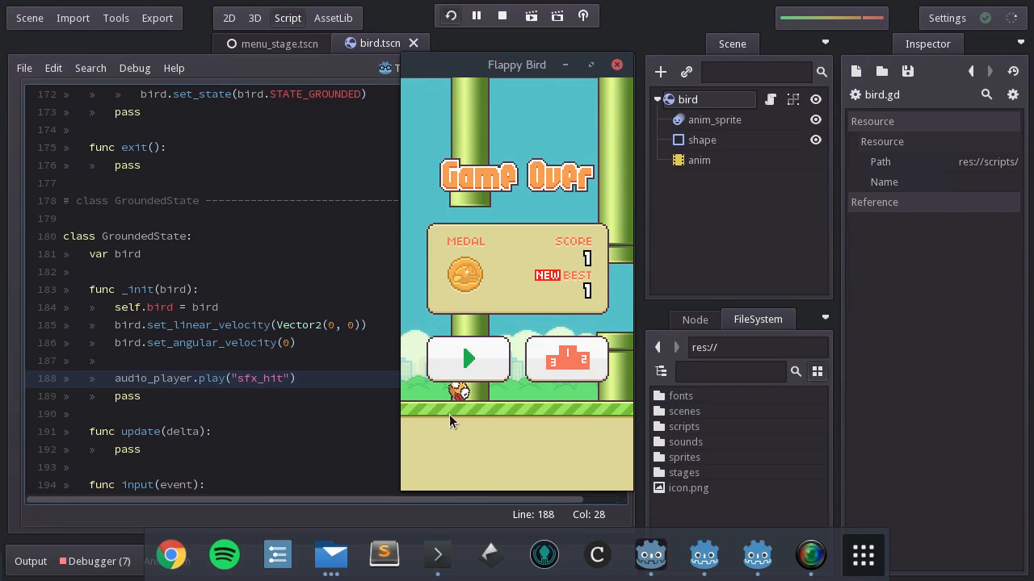
mouse_move(507, 402)
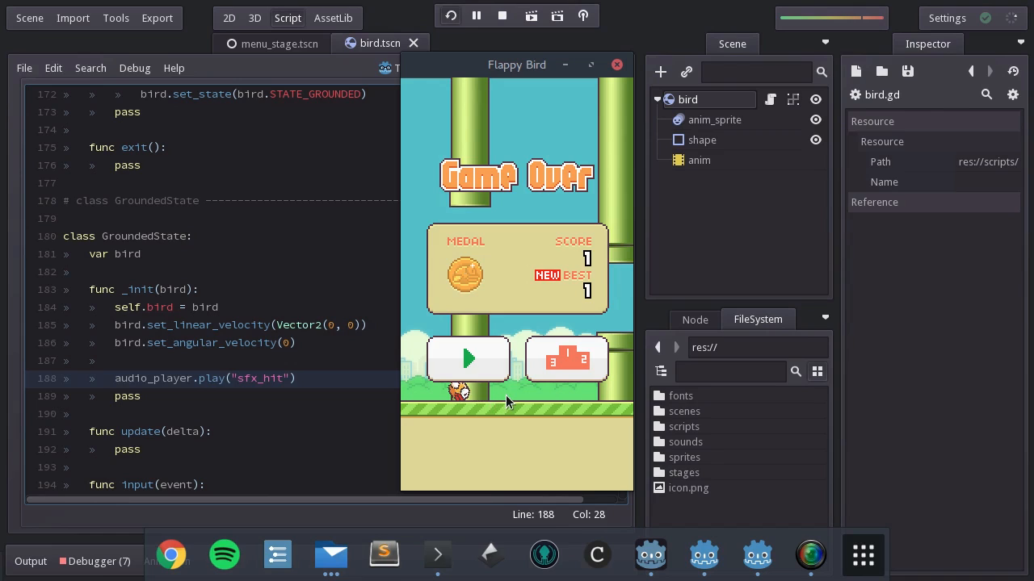
mouse_move(508, 380)
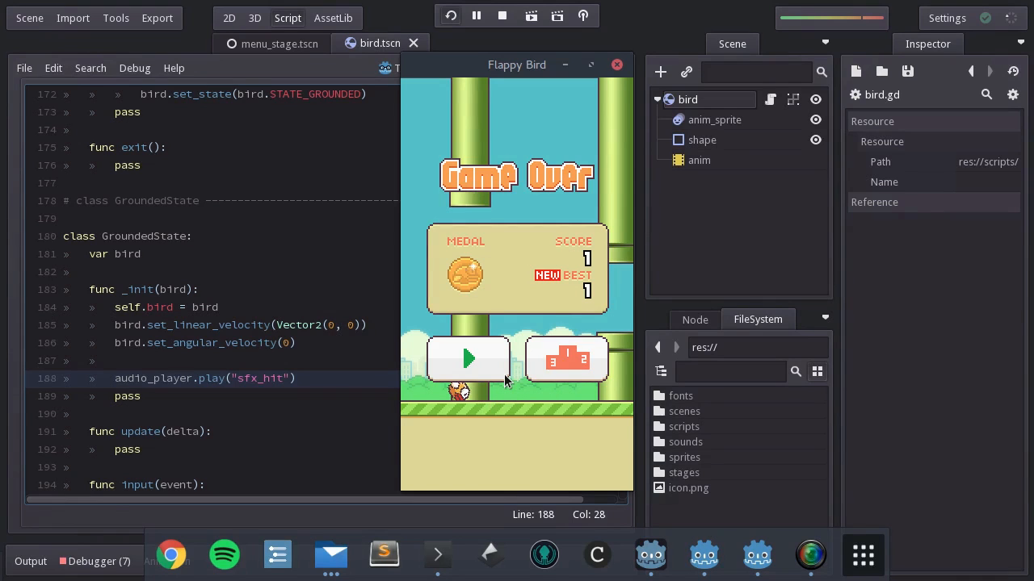
Play until the bird crashes to Game Over, then close the Flappy Bird window
click(467, 360)
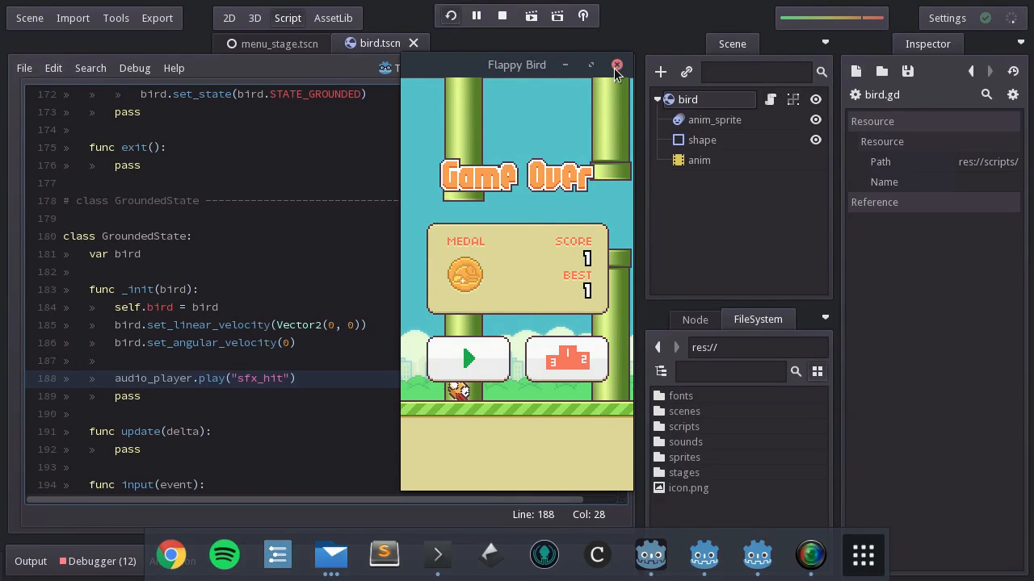
click(617, 65)
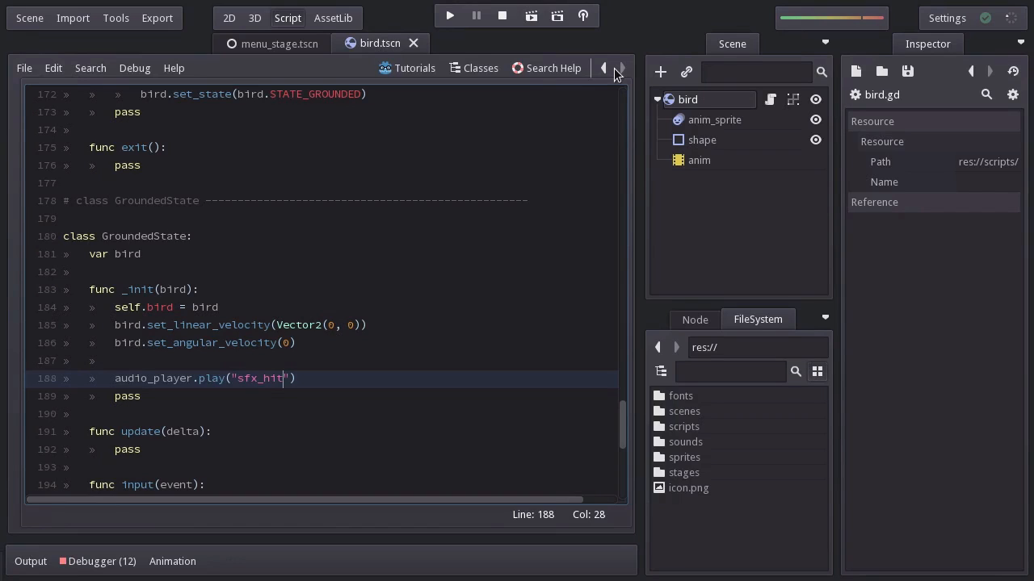
mouse_move(611, 408)
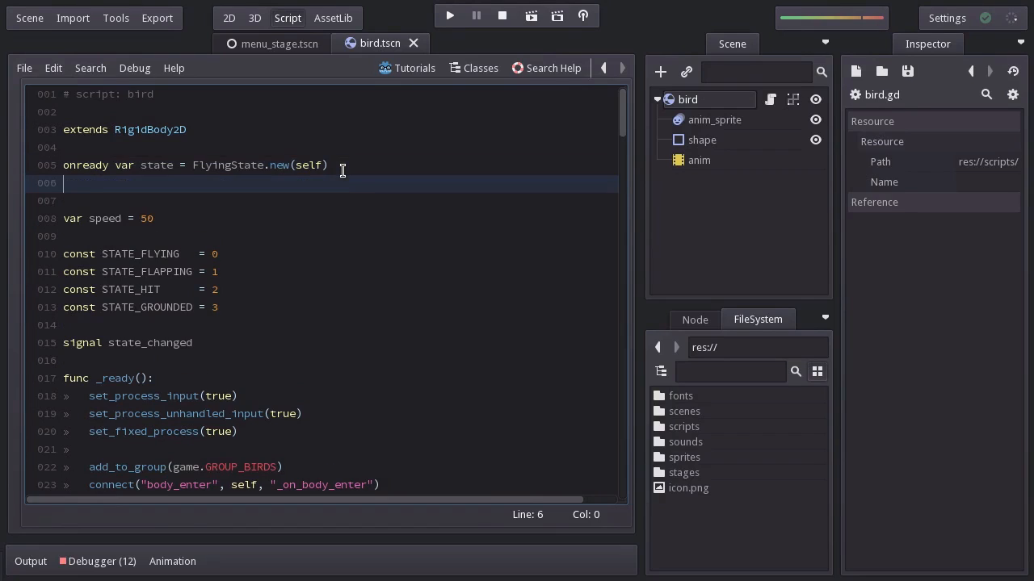
Declare 'var prev_state' and set prev_state = get_state() inside set_state
text(var prev_)
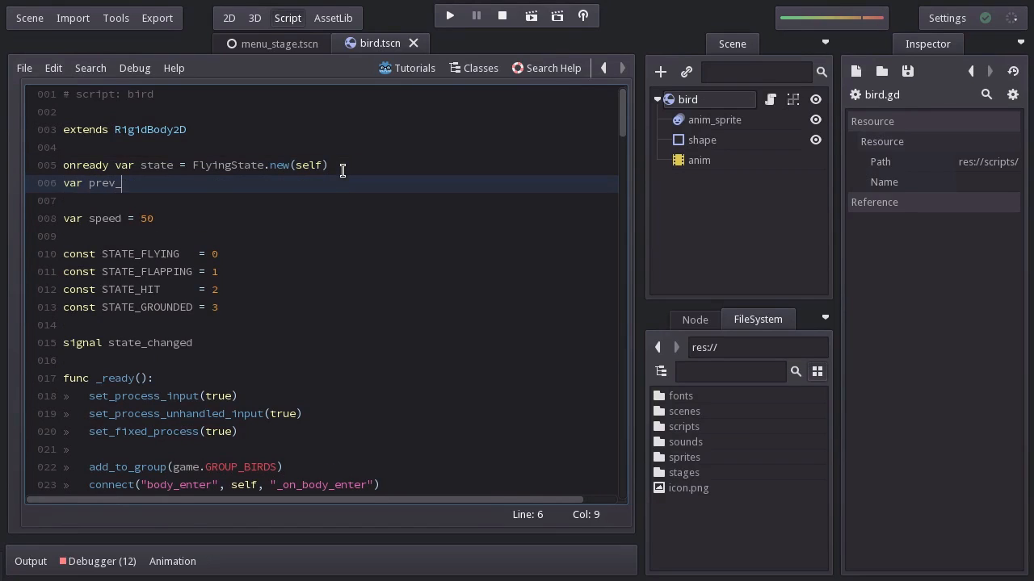
text(state)
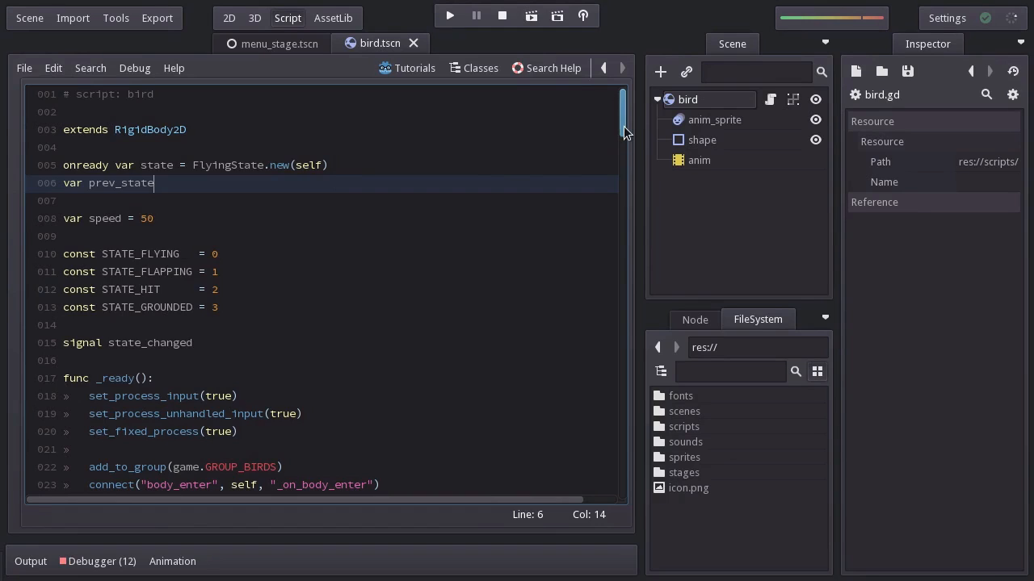
scroll(down, 3)
text(p)
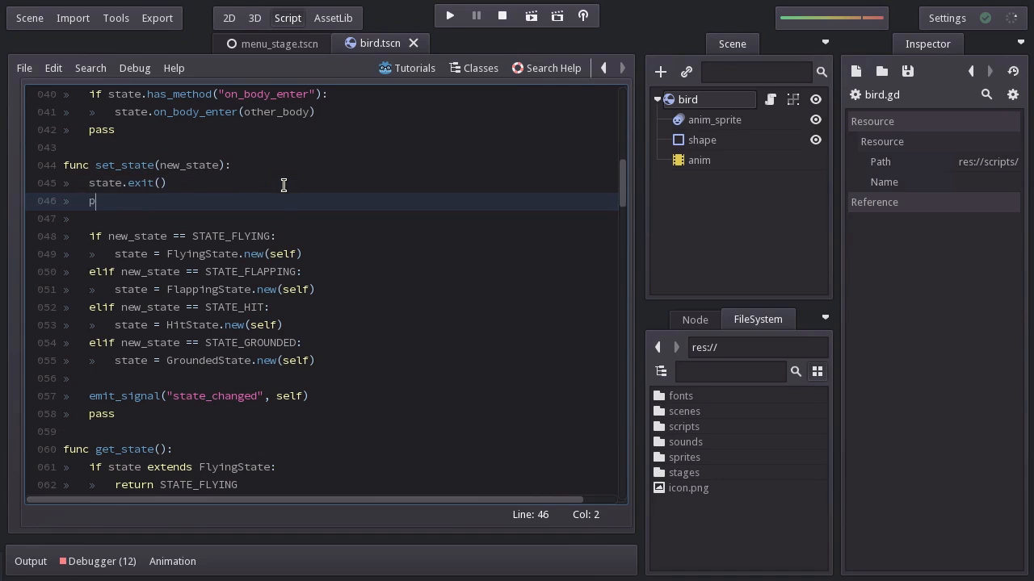
text(rev_state = get)
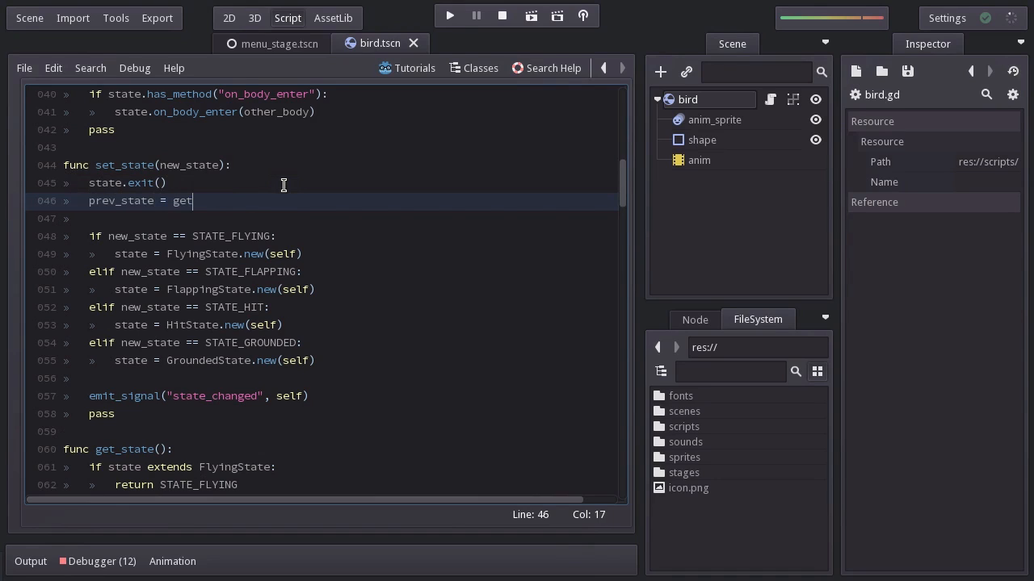
text(_state())
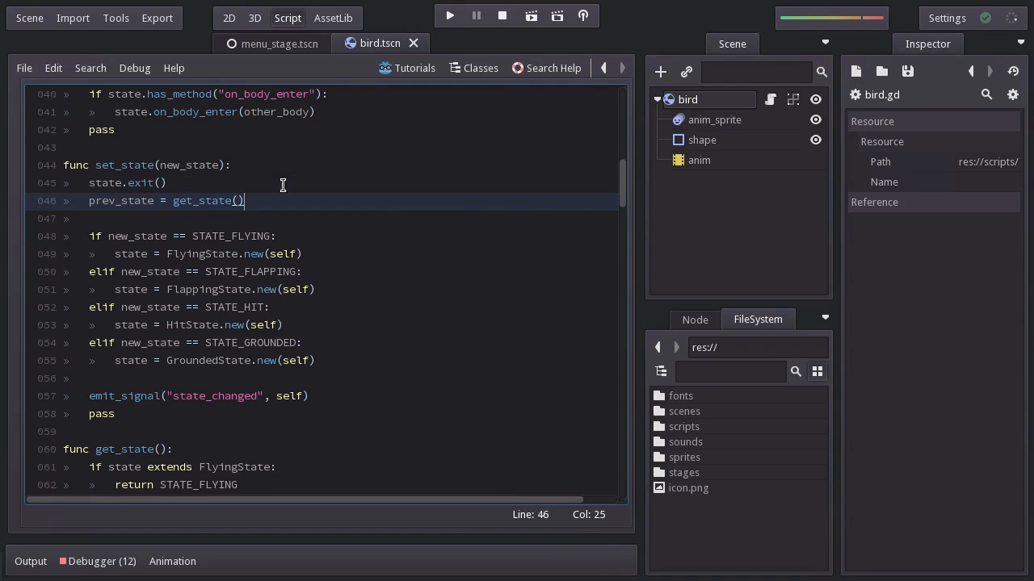
Wrap GroundedState's hit sound in 'if bird.prev_state != bird.STATE_HIT:' and relaunch the game
double_click(227, 237)
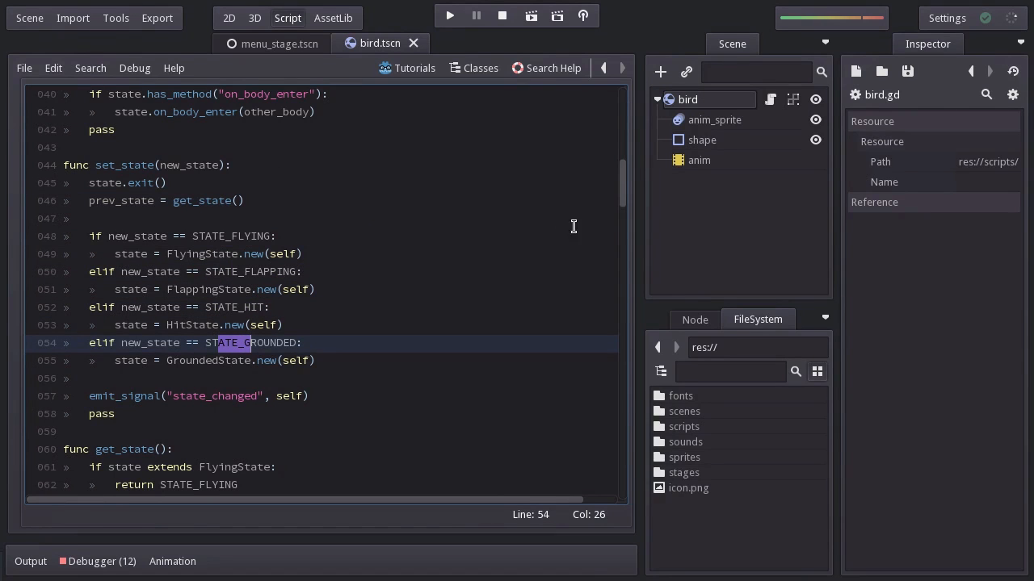
scroll(down, 3)
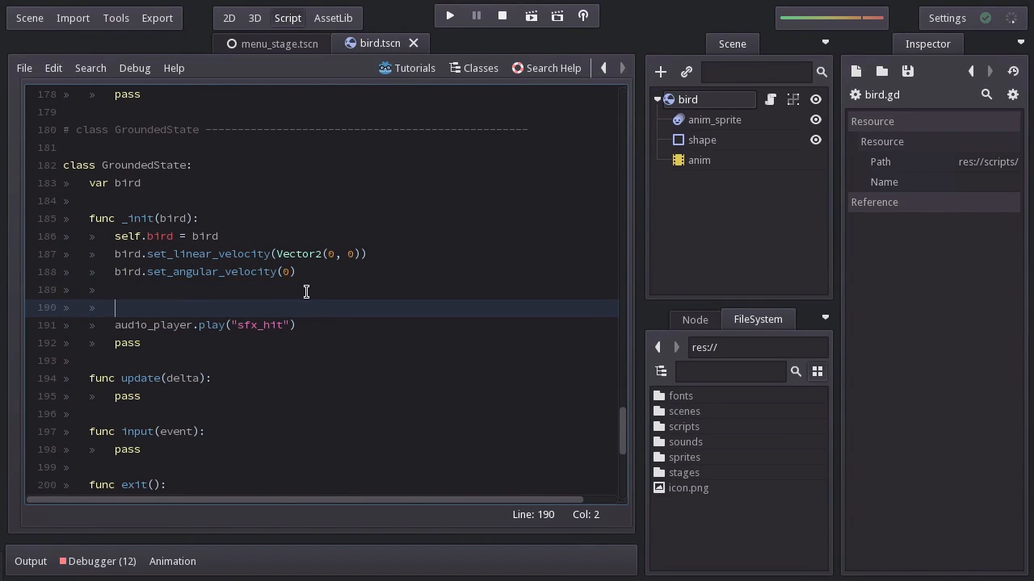
text(if bird.p)
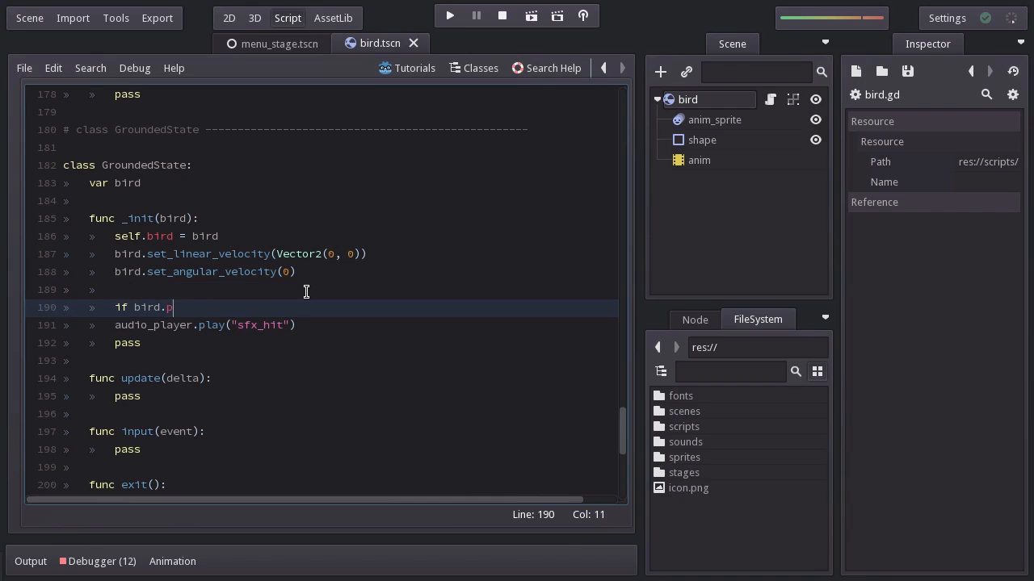
text(rev_state !=)
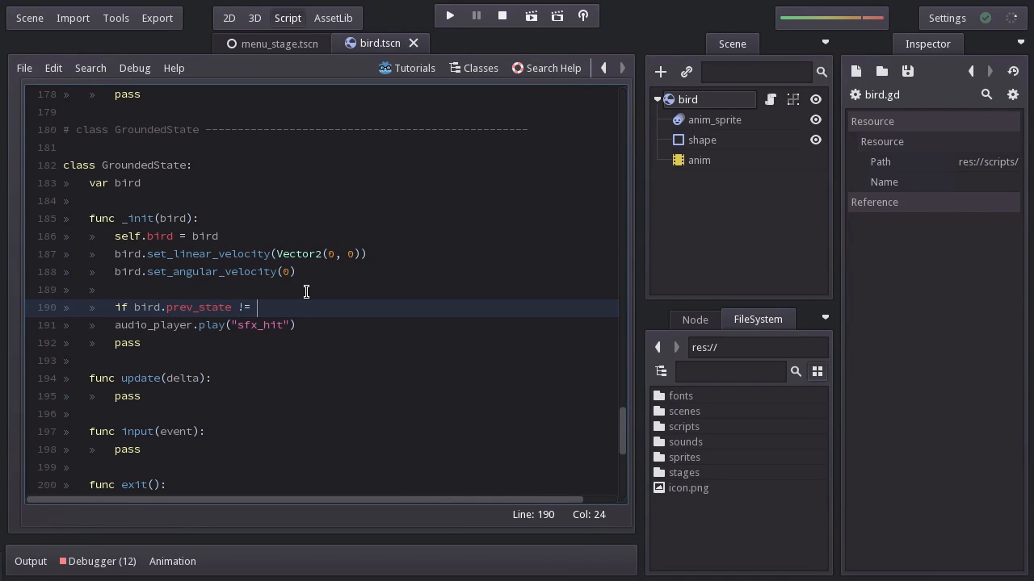
text(bird.STATE_HIT:)
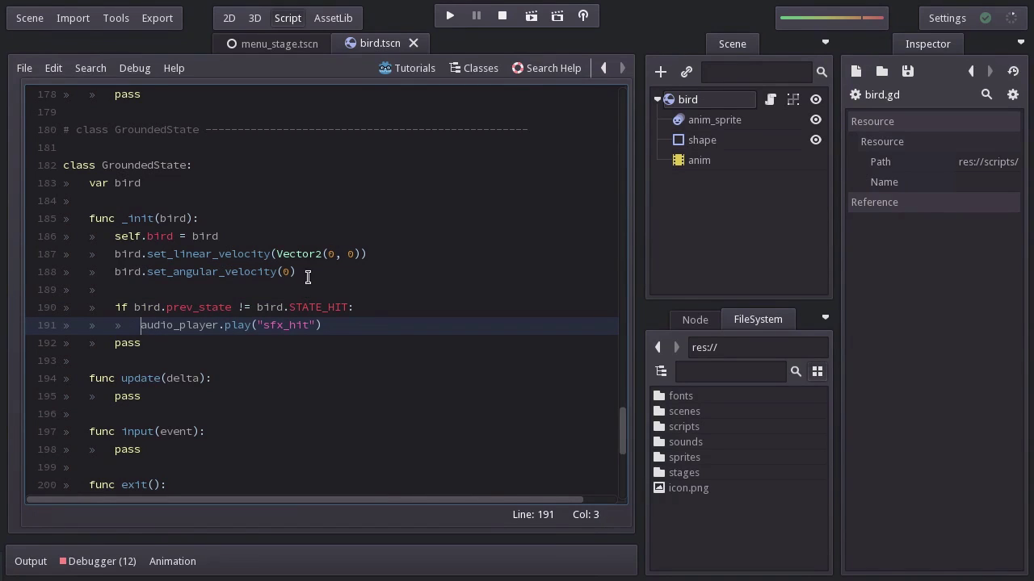
click(449, 15)
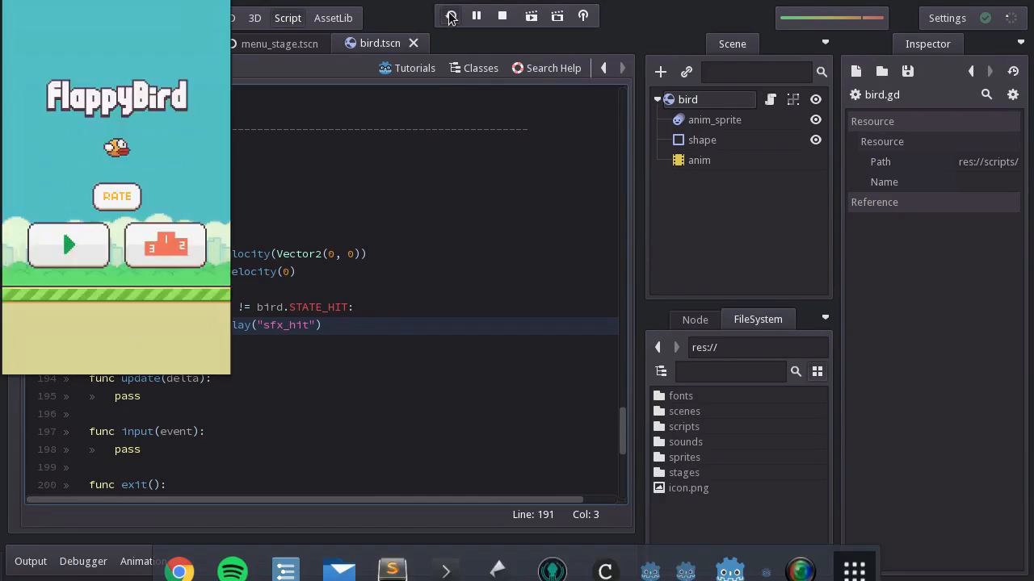
Play a round until the bird crashes to Game Over, then stop the running game
click(450, 16)
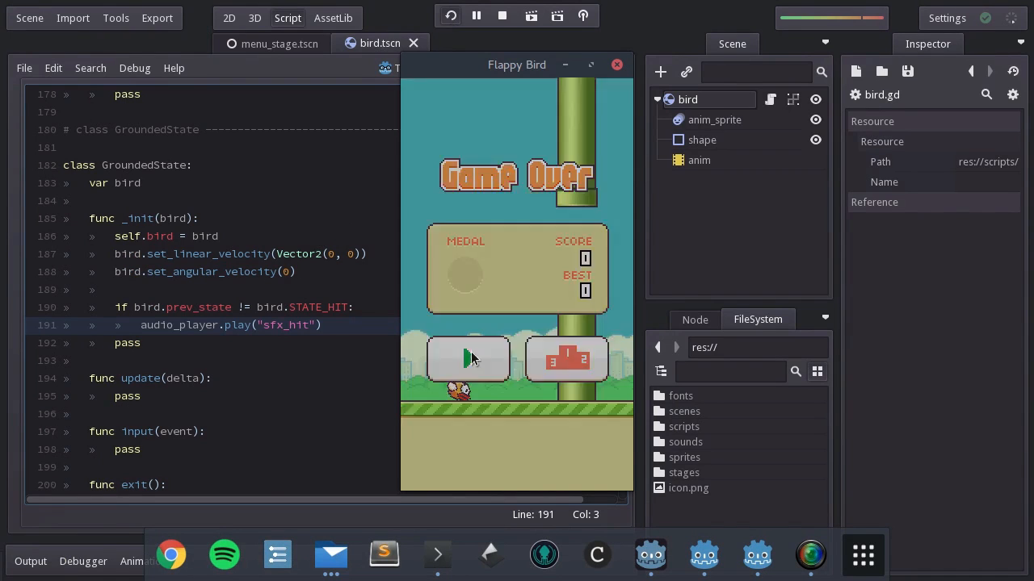
click(468, 360)
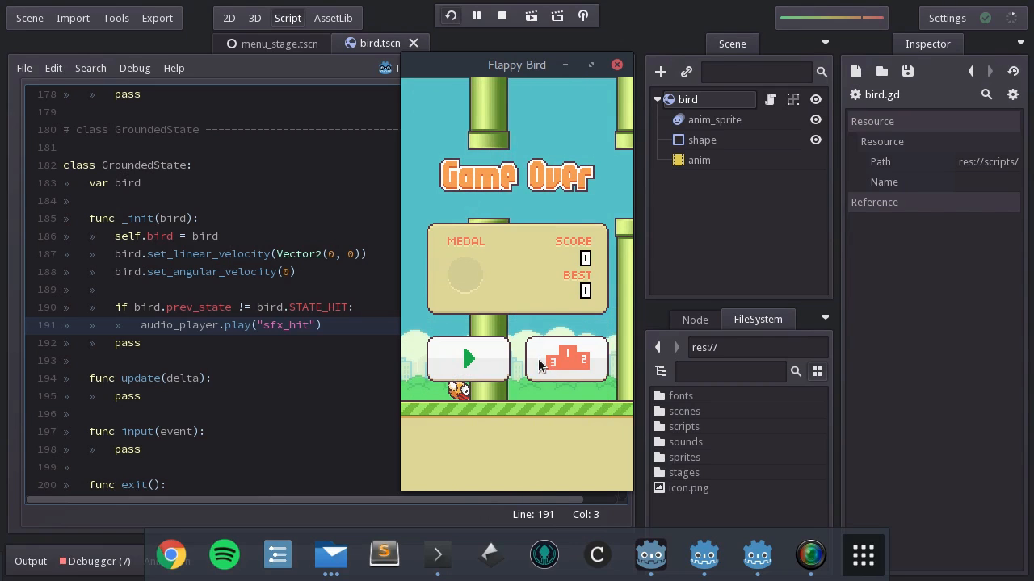
click(468, 360)
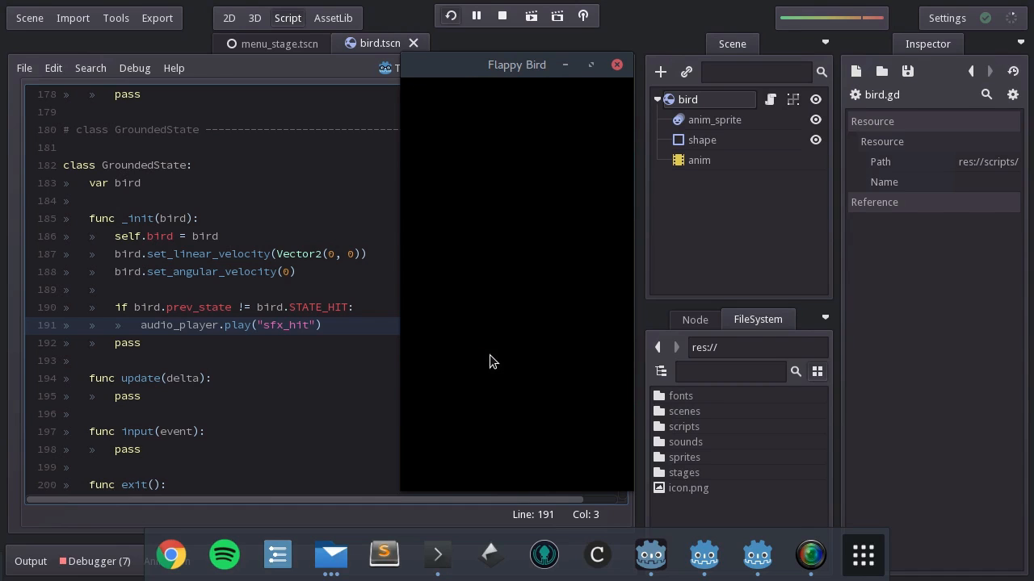
click(449, 15)
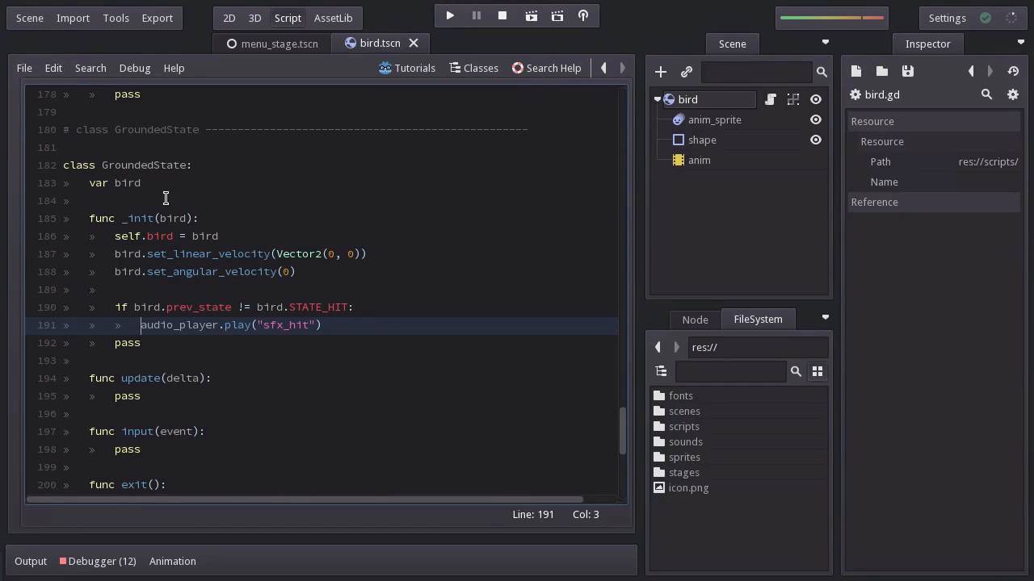
mouse_move(216, 153)
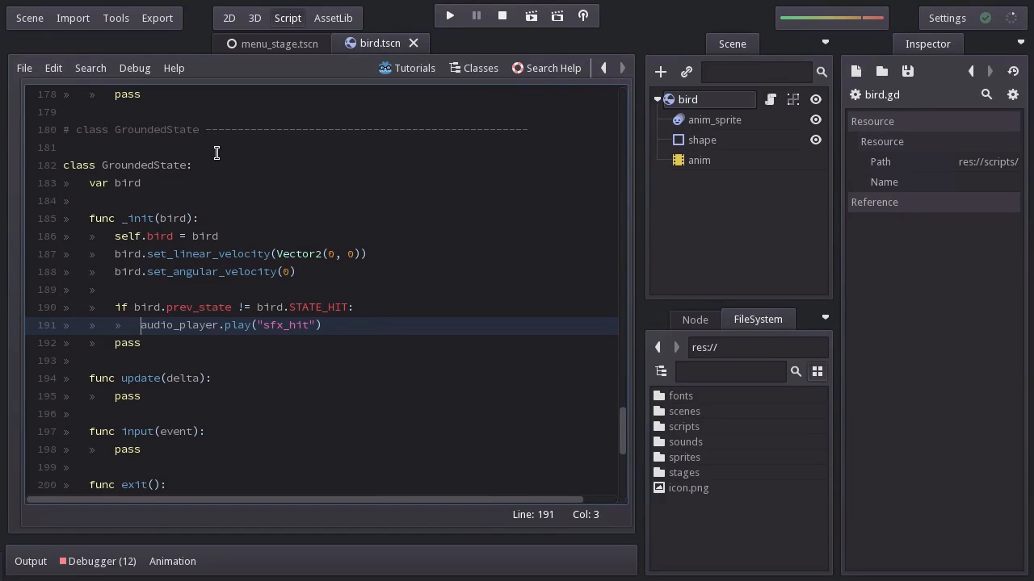
Add audio_player.play("sfx_die") below the sfx_hit call in HitState's _init
scroll(up, 3)
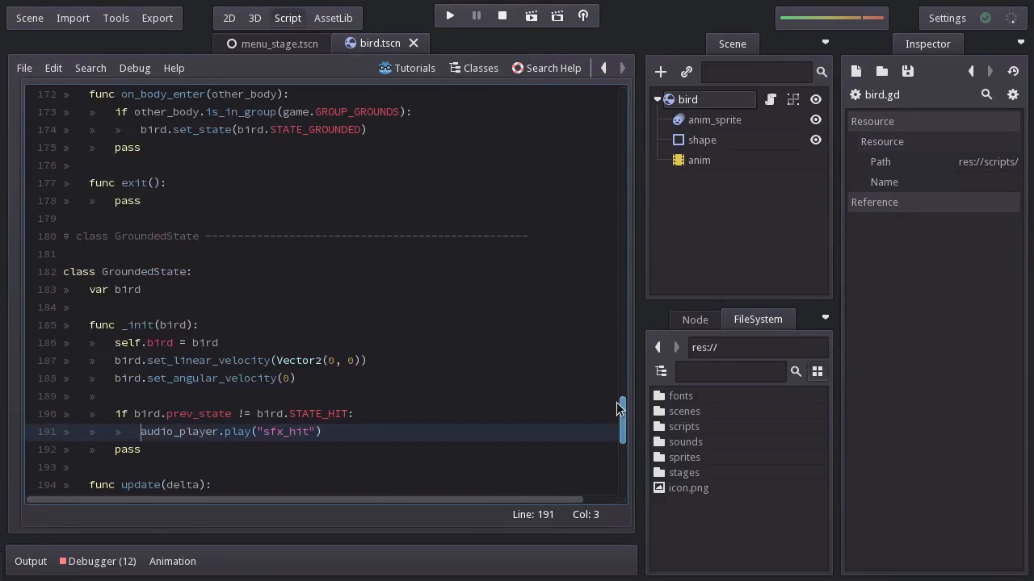
scroll(up, 3)
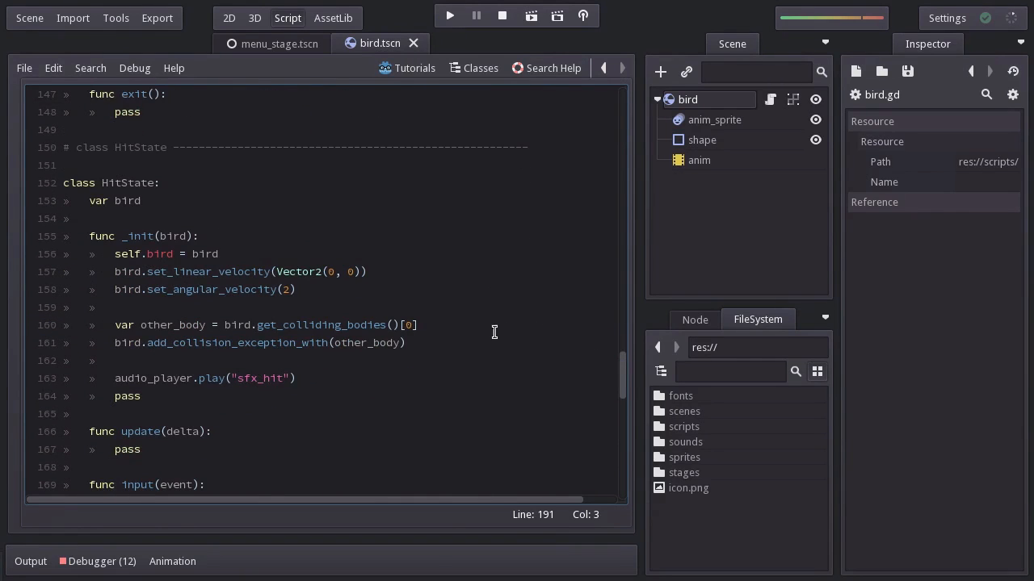
text(aud1)
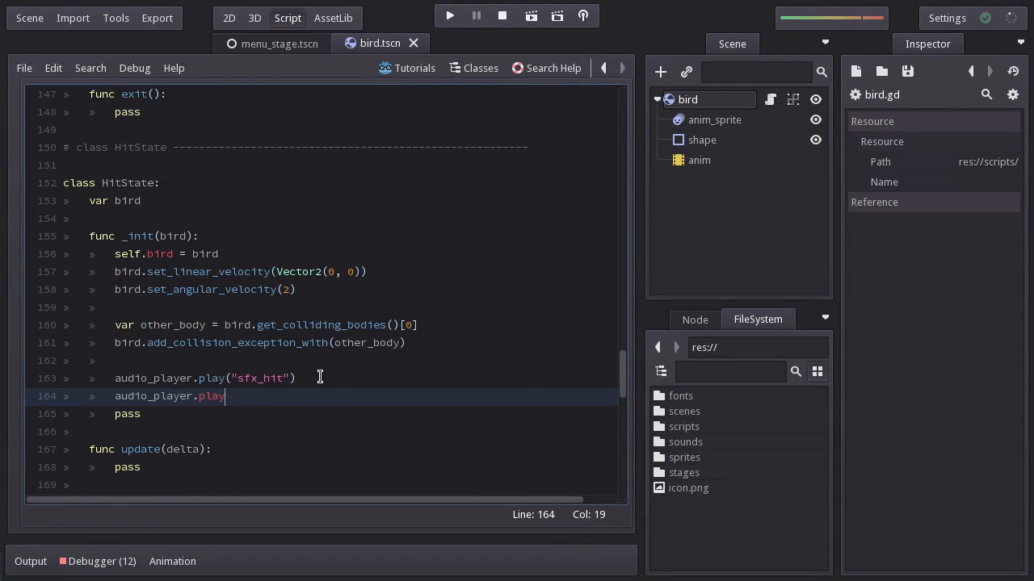
text(("s")
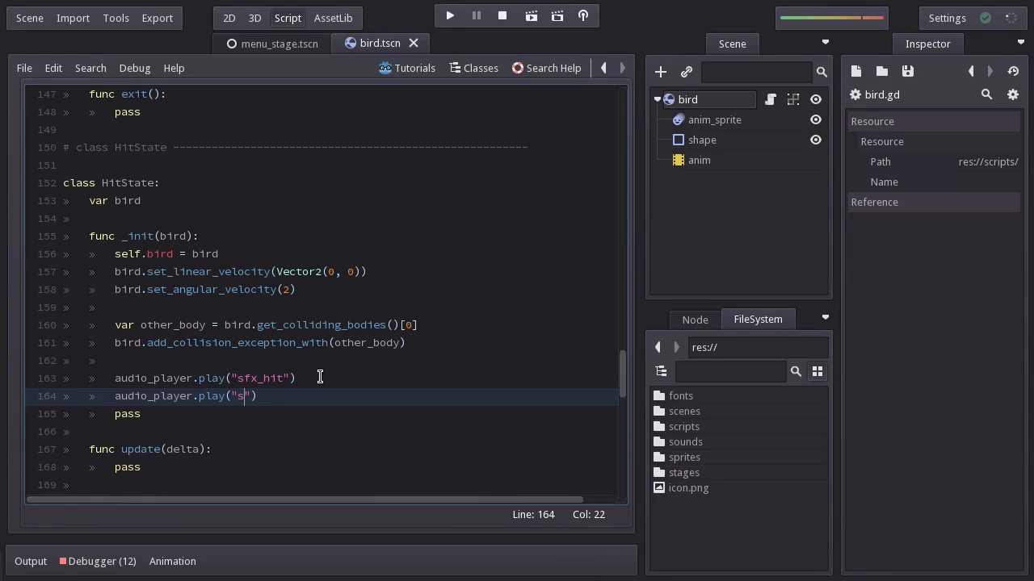
text(fx_die)
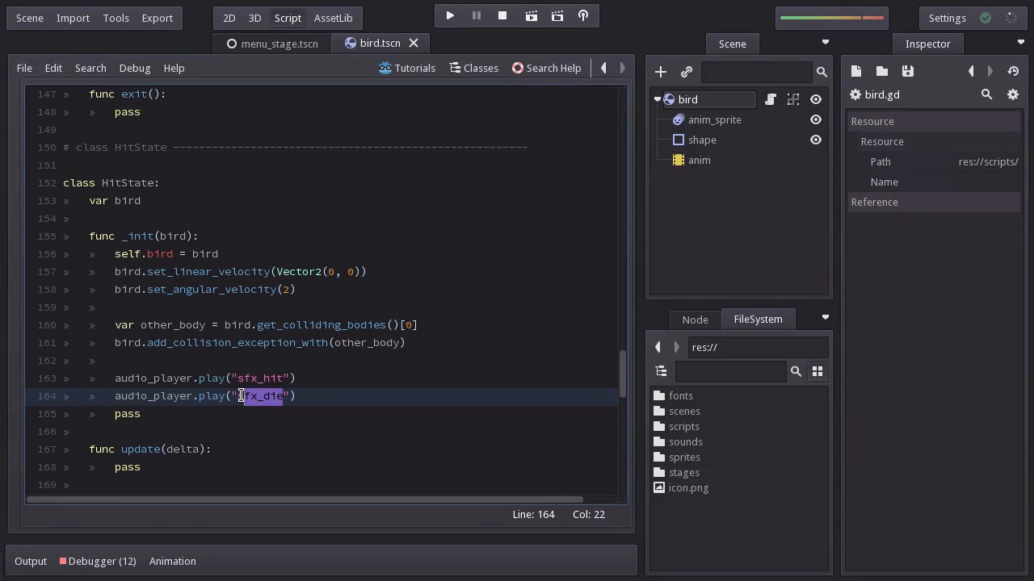
mouse_move(314, 412)
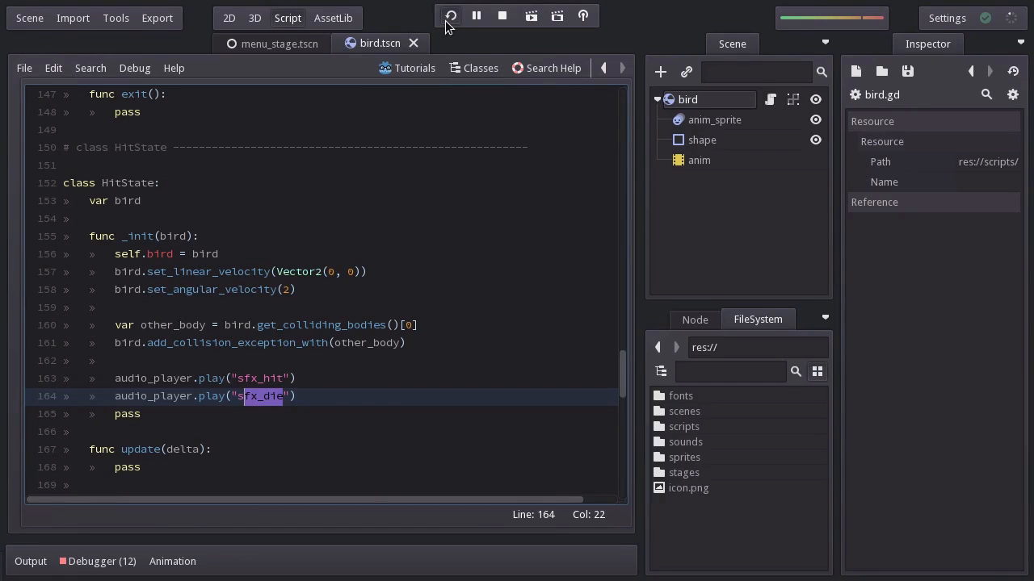
click(450, 16)
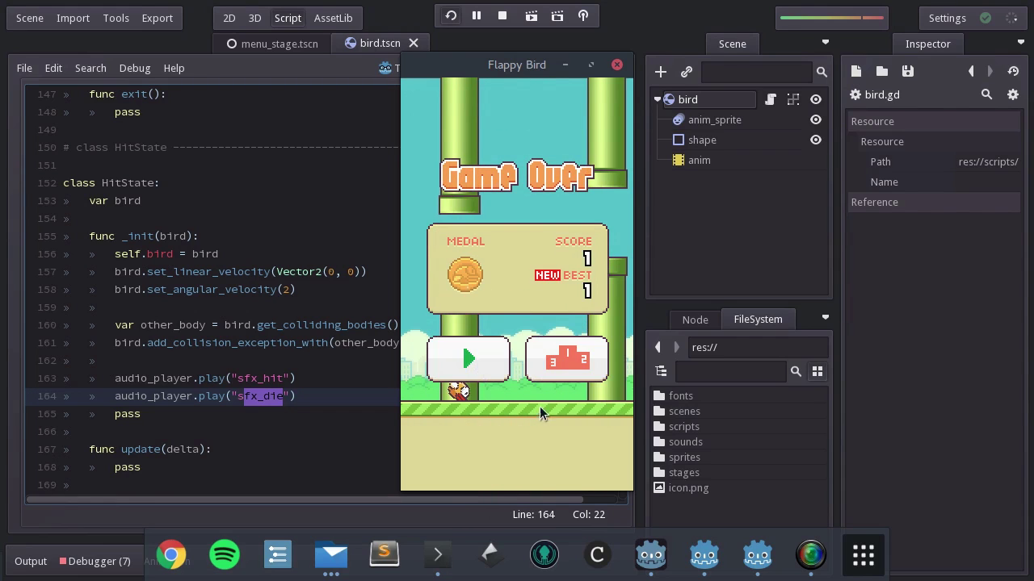
click(468, 359)
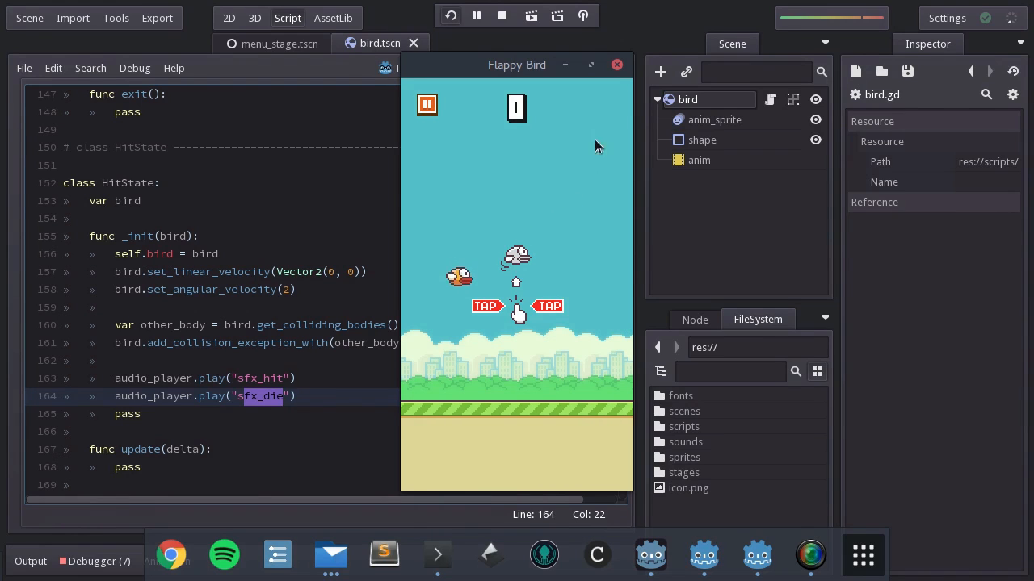
click(616, 64)
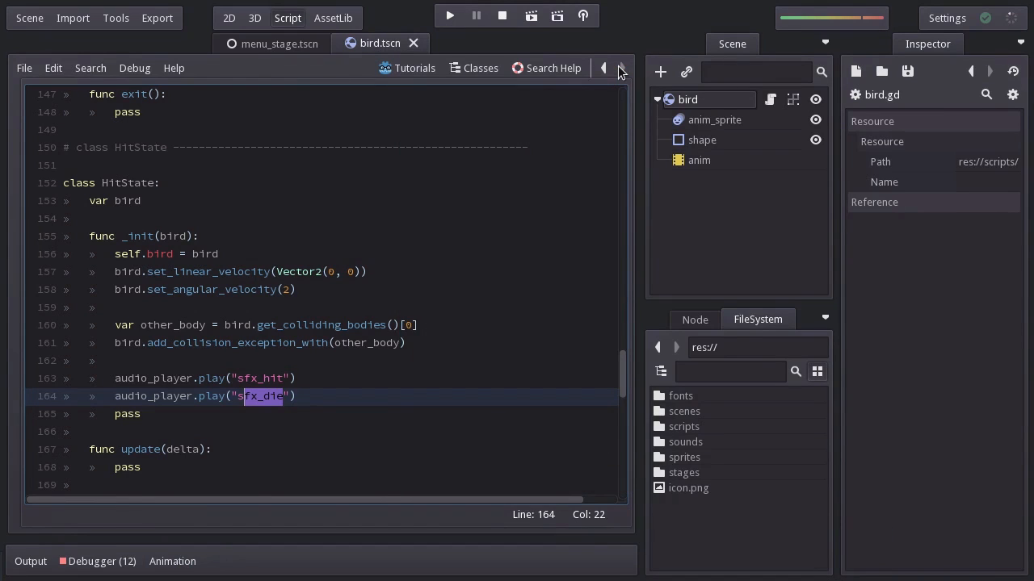
mouse_move(690, 123)
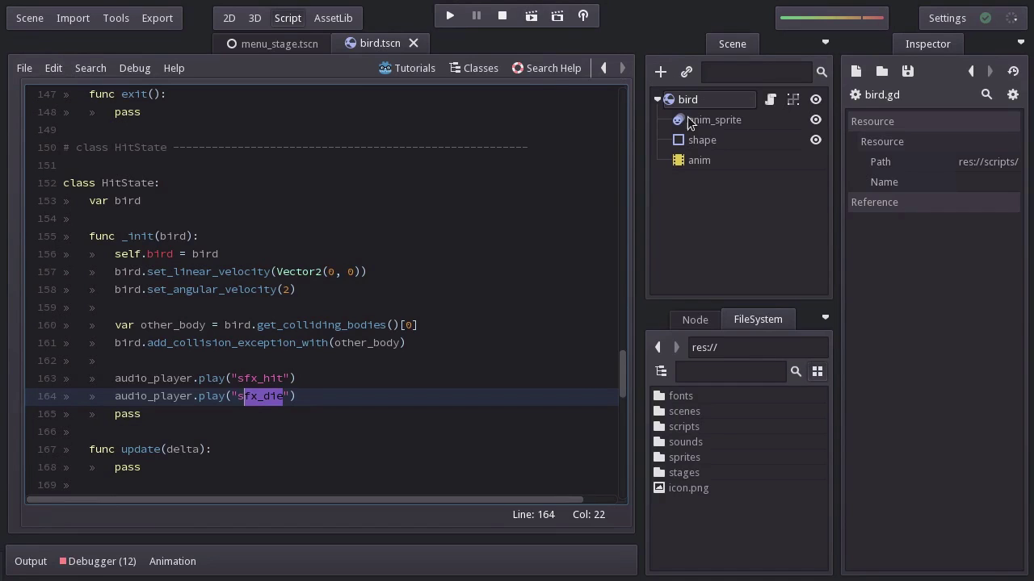
Open coin.tscn from scenes and add audio_player.play("sfx_point") after the score increment
double_click(684, 411)
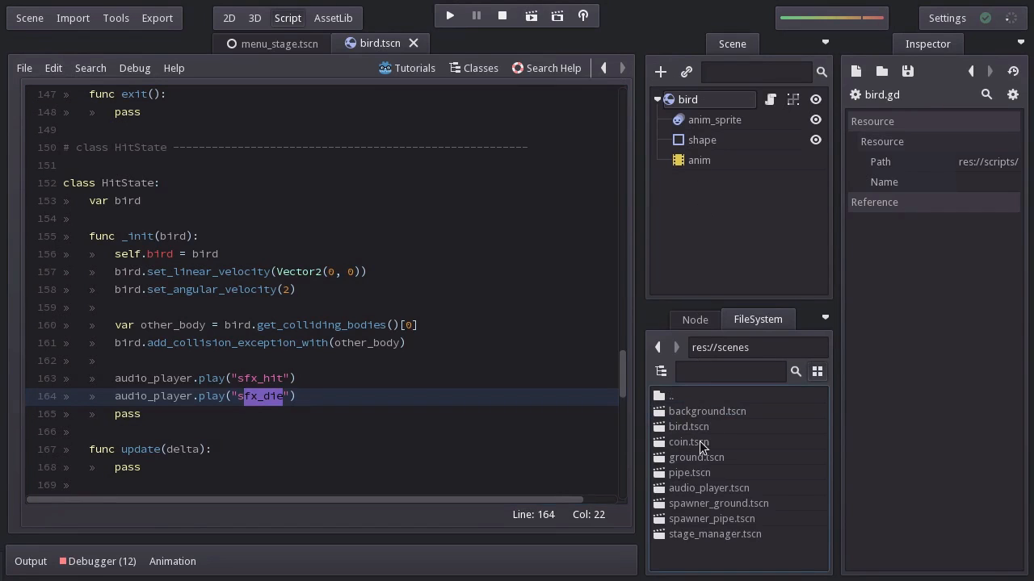
double_click(688, 442)
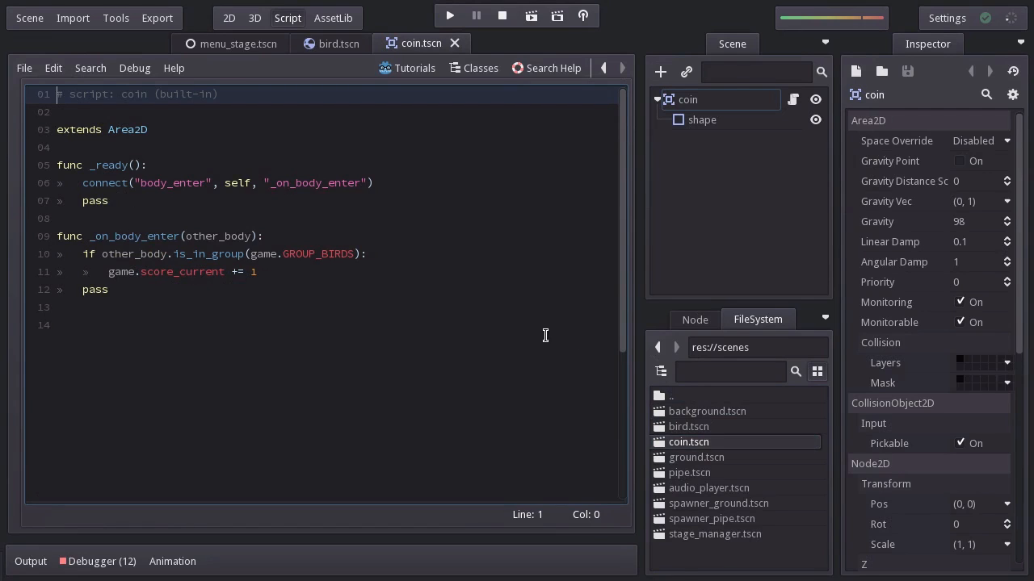
mouse_move(224, 255)
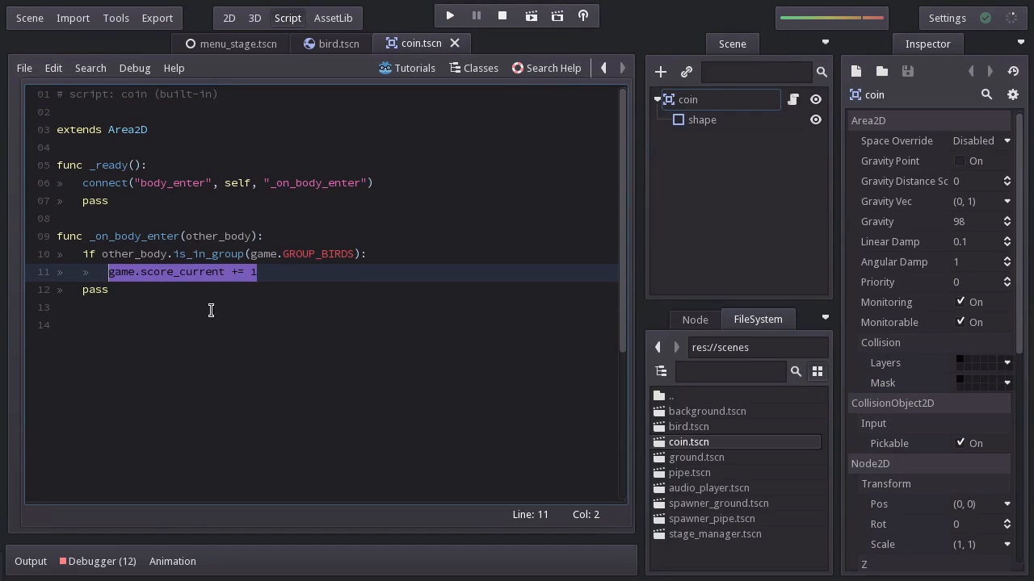
text(audio_player.play(")
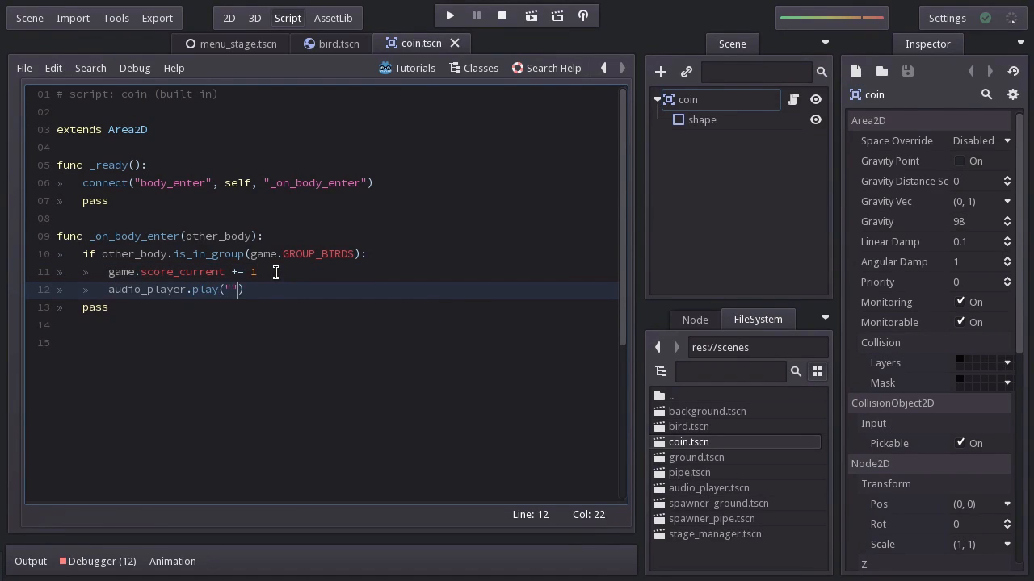
text(sfx_point)
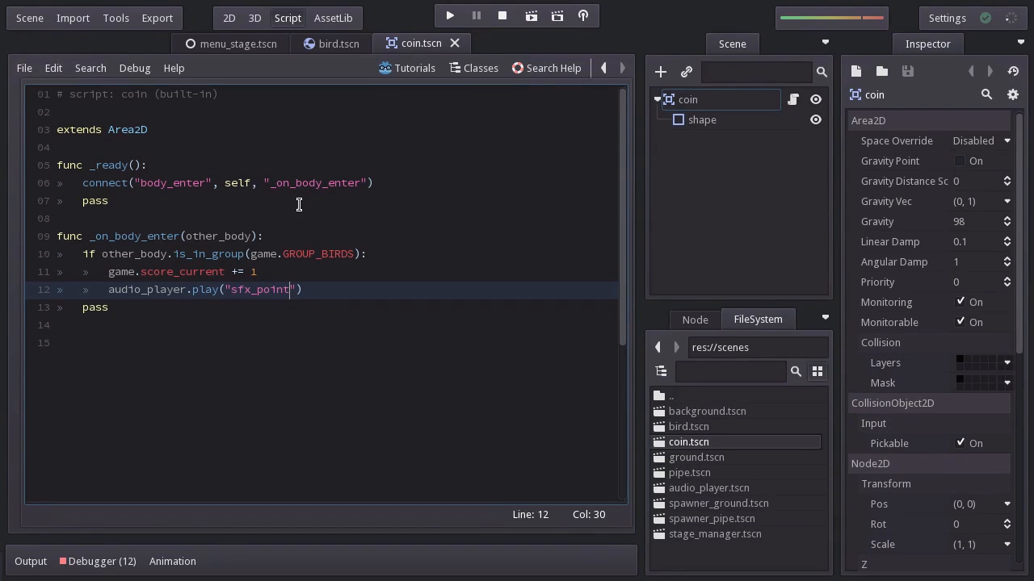
click(449, 16)
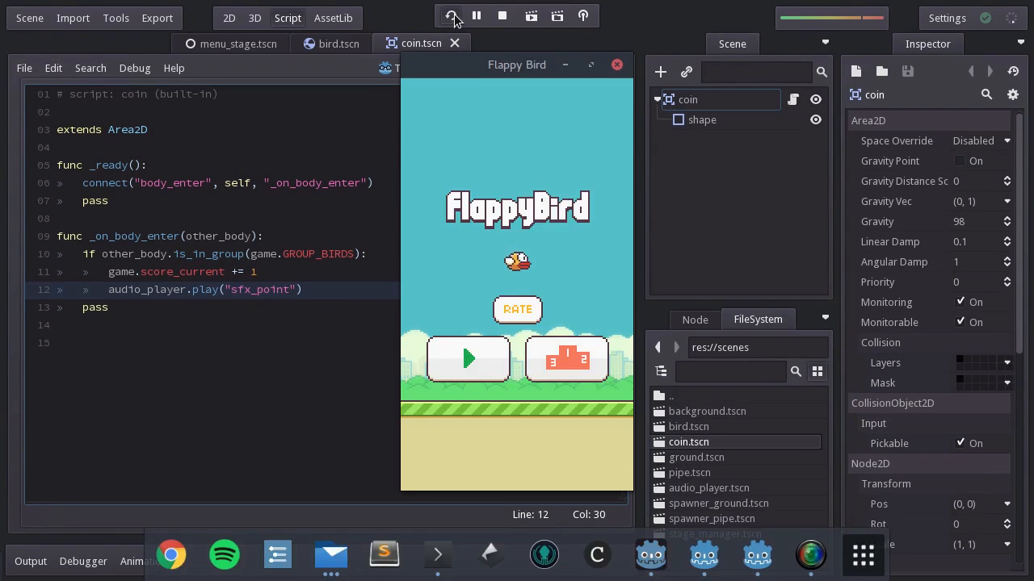
click(452, 16)
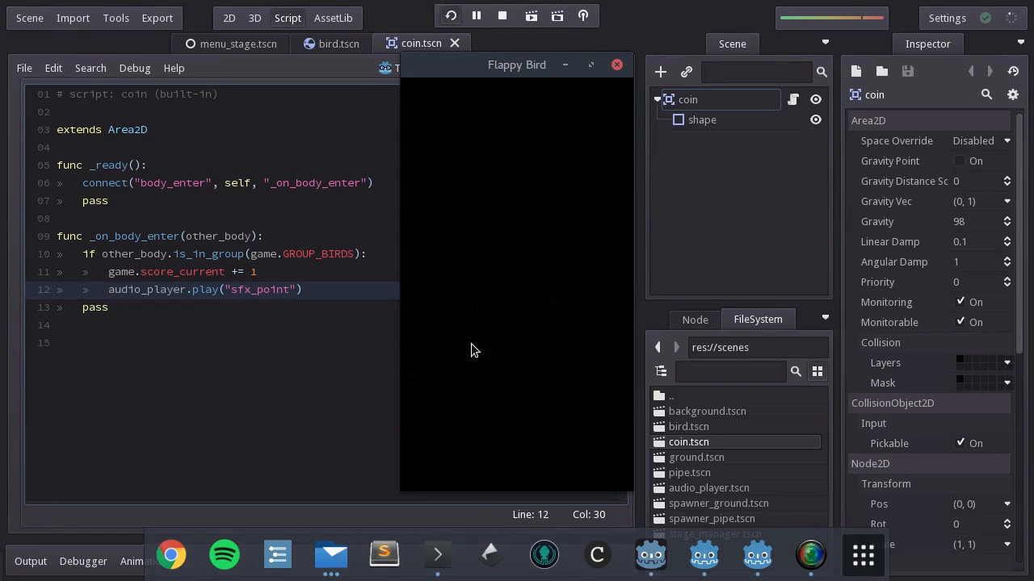
click(475, 16)
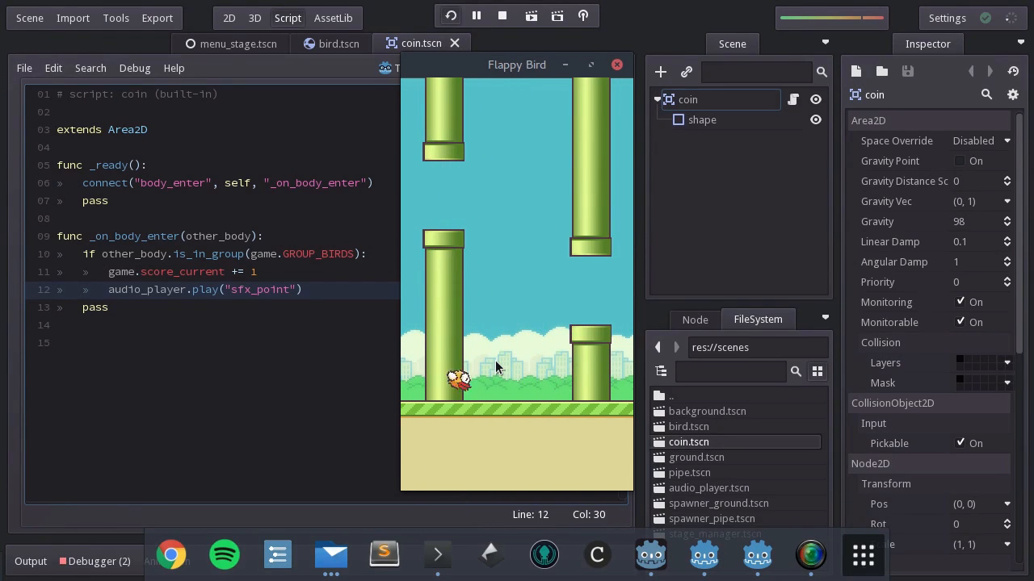
click(501, 15)
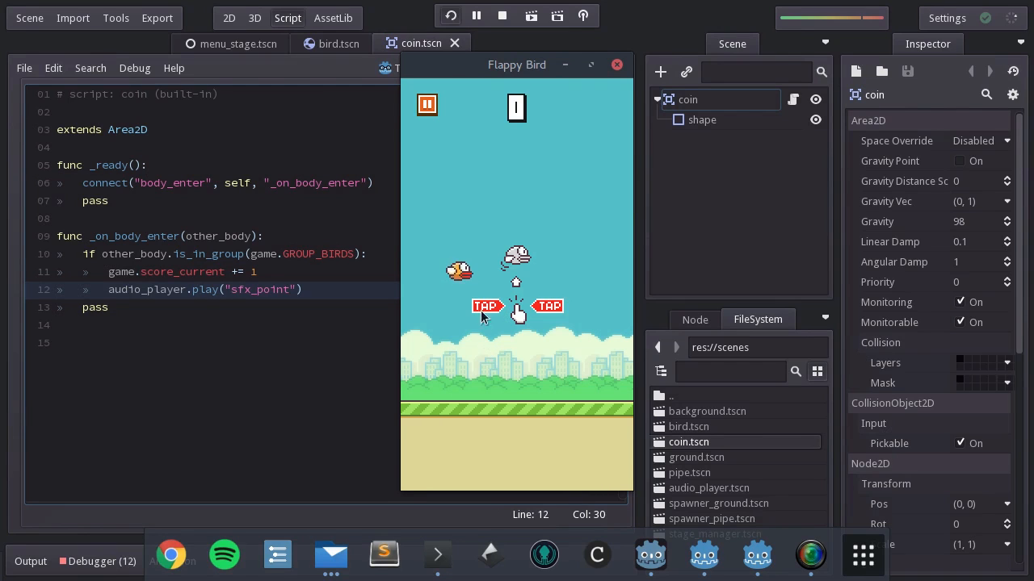
click(616, 65)
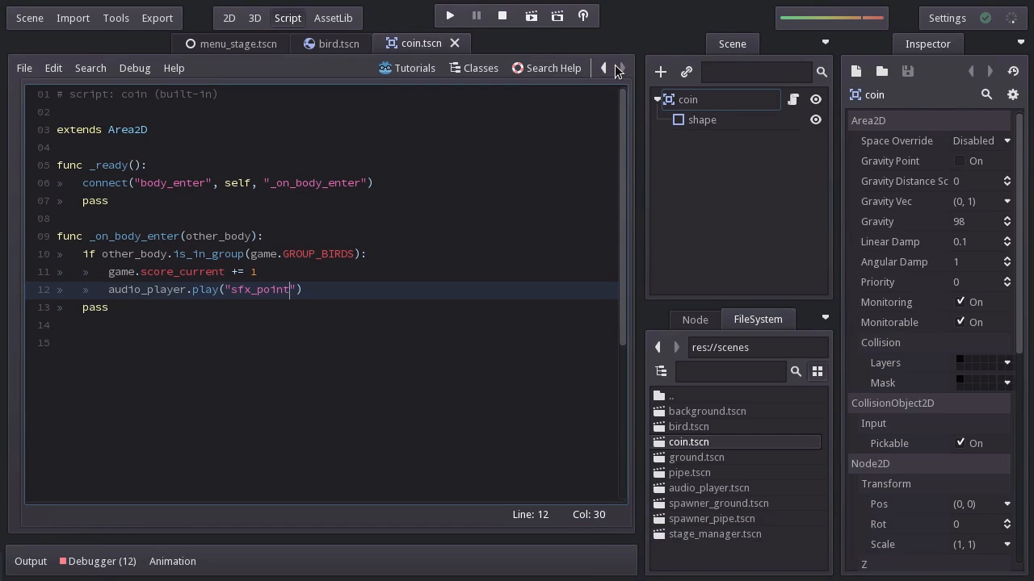
mouse_move(654, 126)
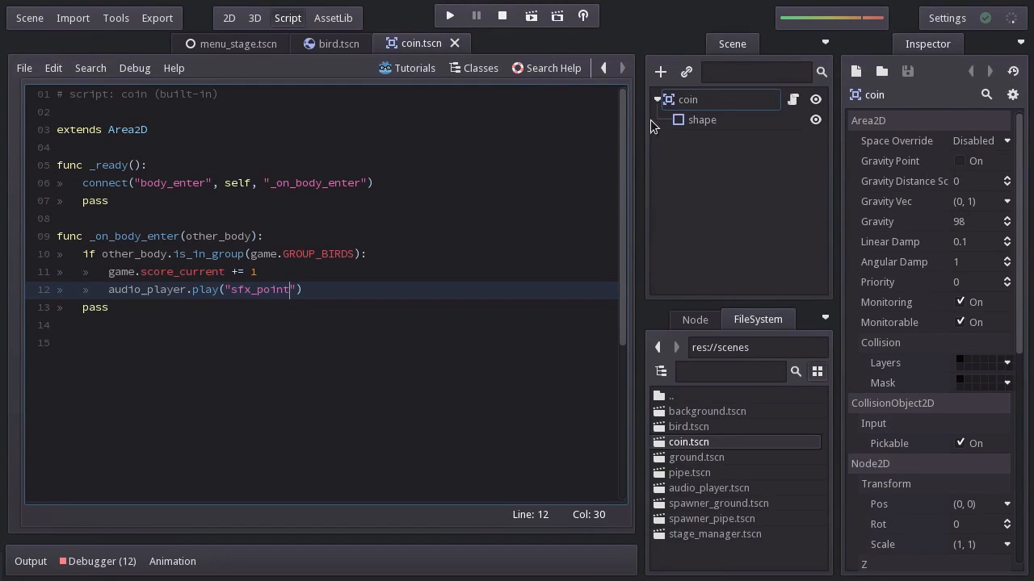
Open stage_manager.tscn and add audio_player.play("sfx_swooshing") after the fade_in animation call
click(714, 534)
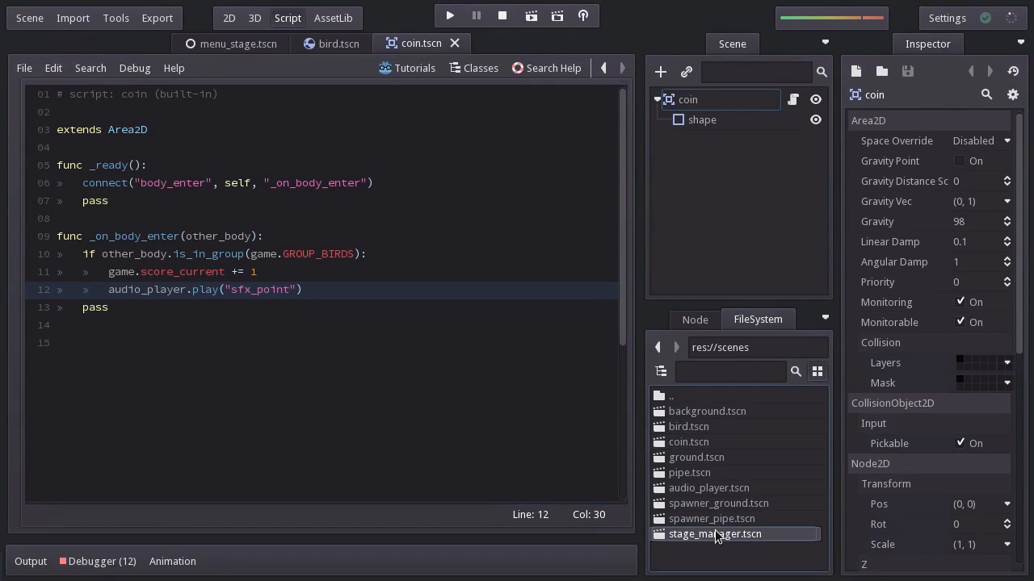
double_click(714, 534)
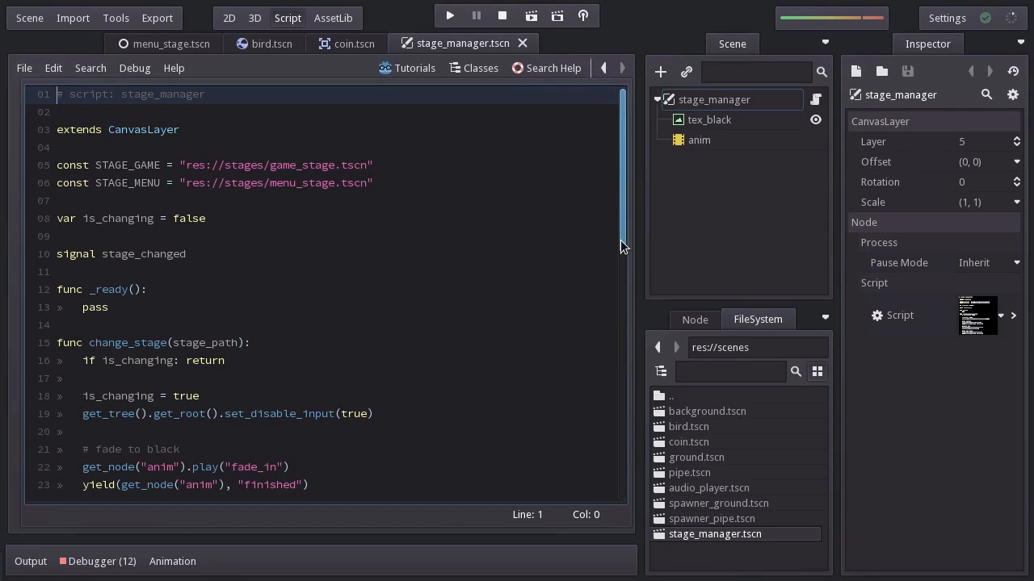
scroll(down, 3)
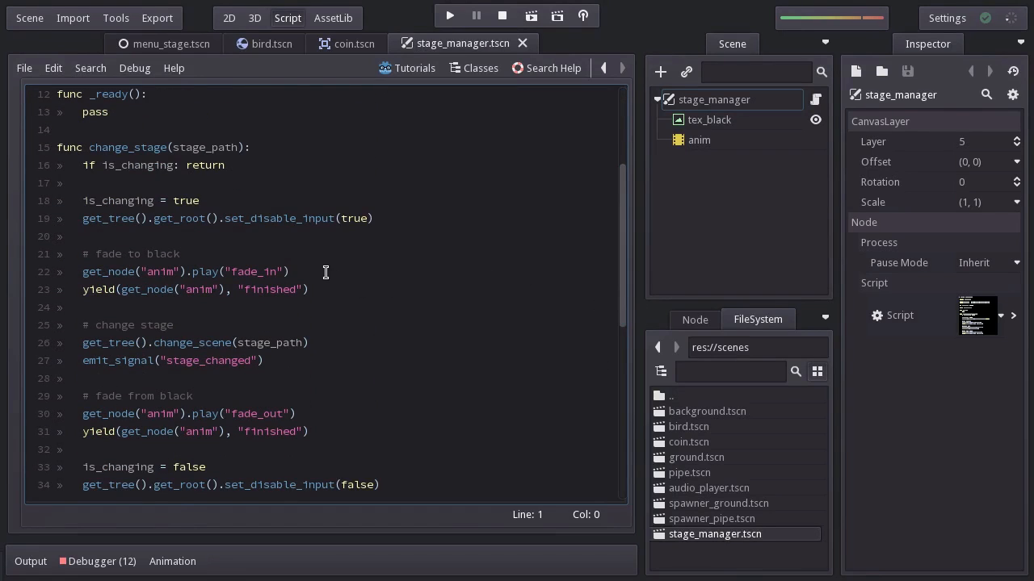
text(audio_player.play("sfx_swoo)
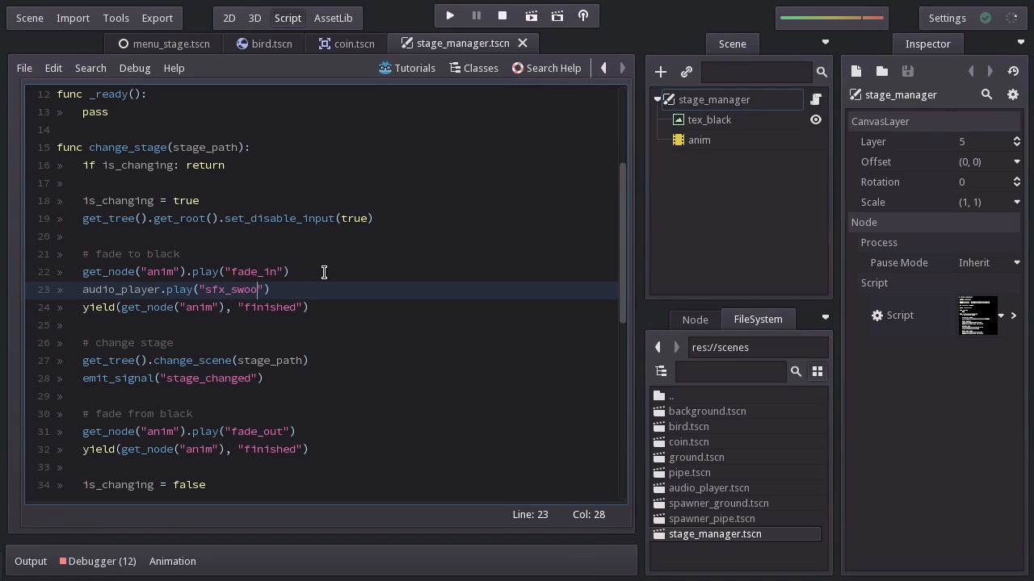
text(shing)
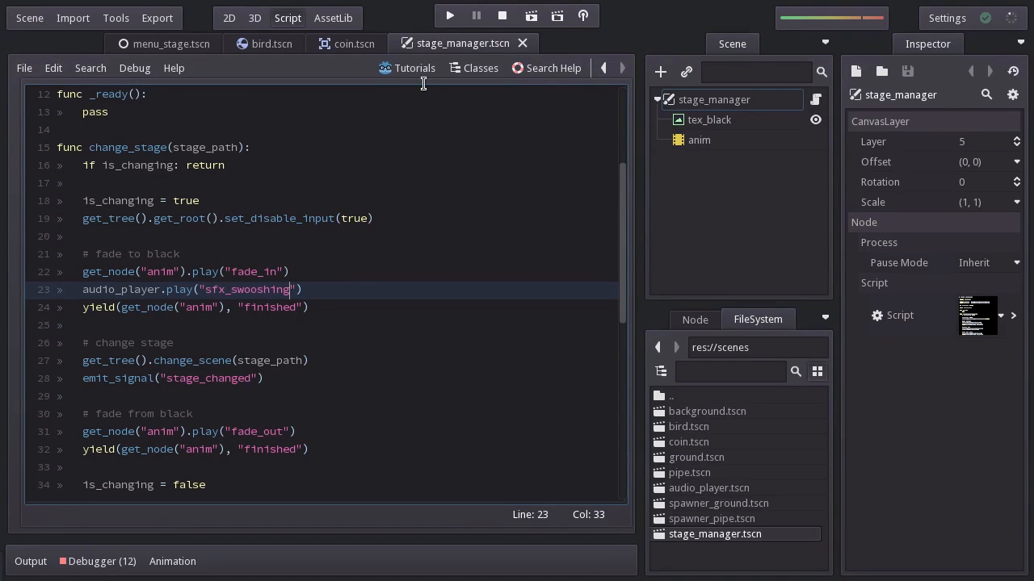
Run the game and restart from the Game Over screen's green play button
click(449, 15)
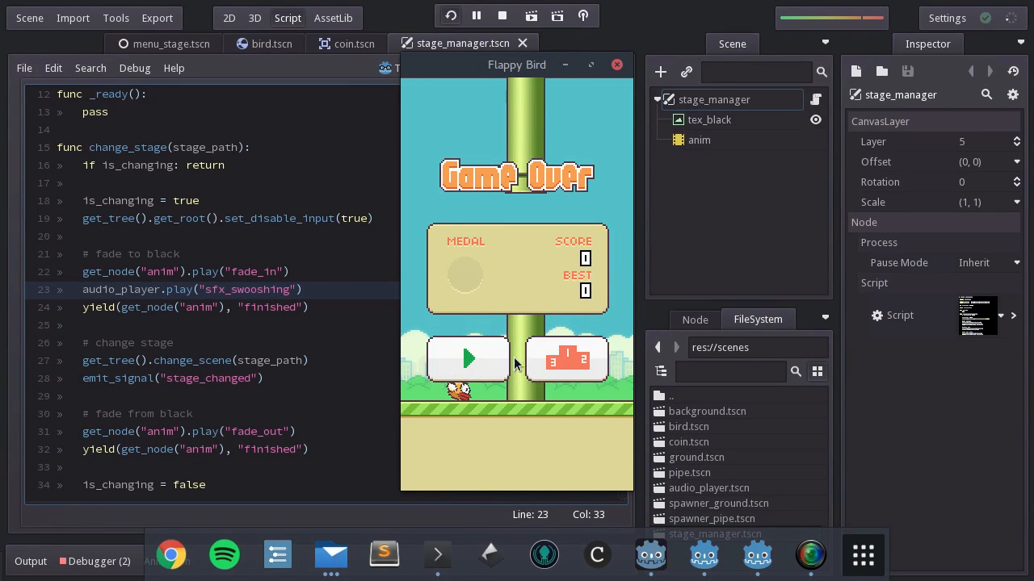
click(467, 359)
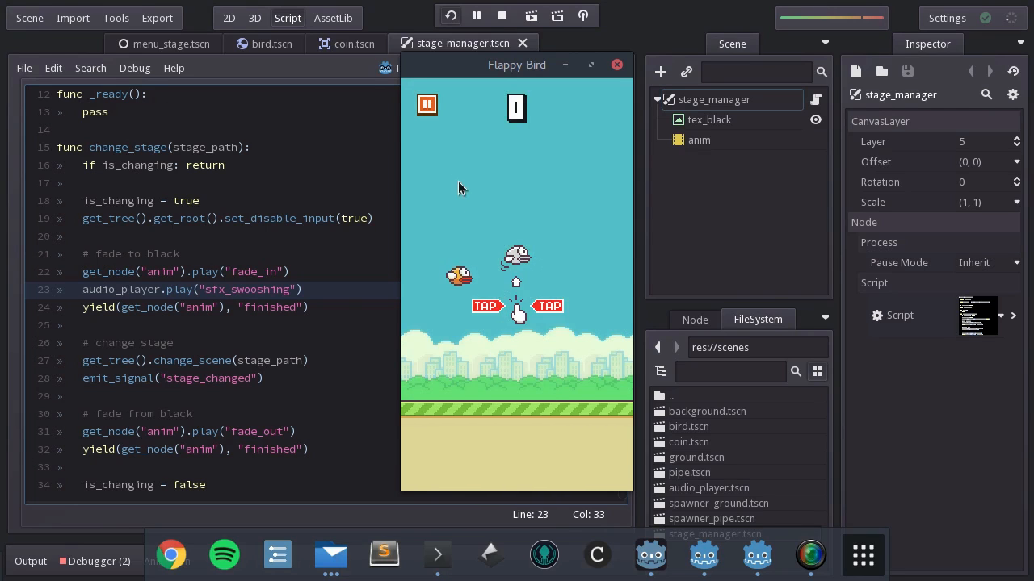